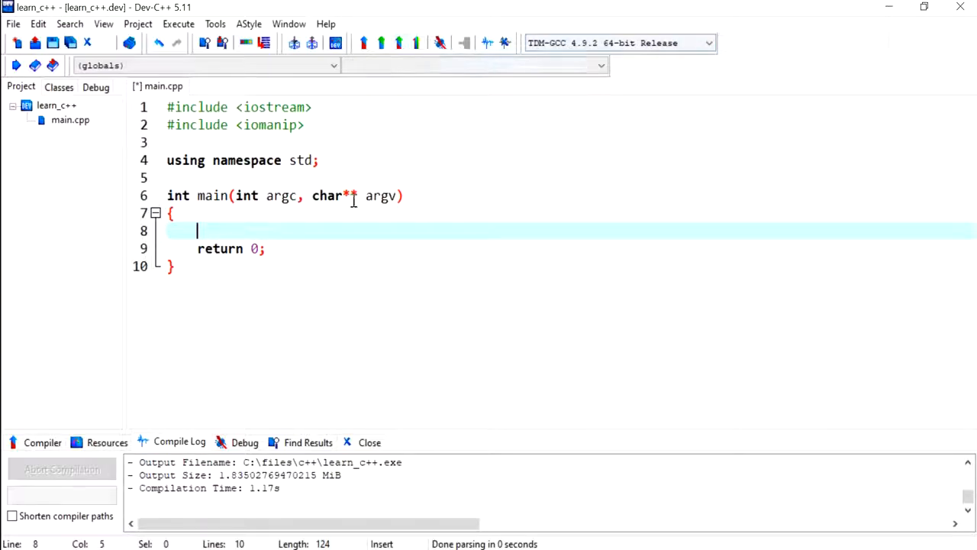
mouse_move(214, 232)
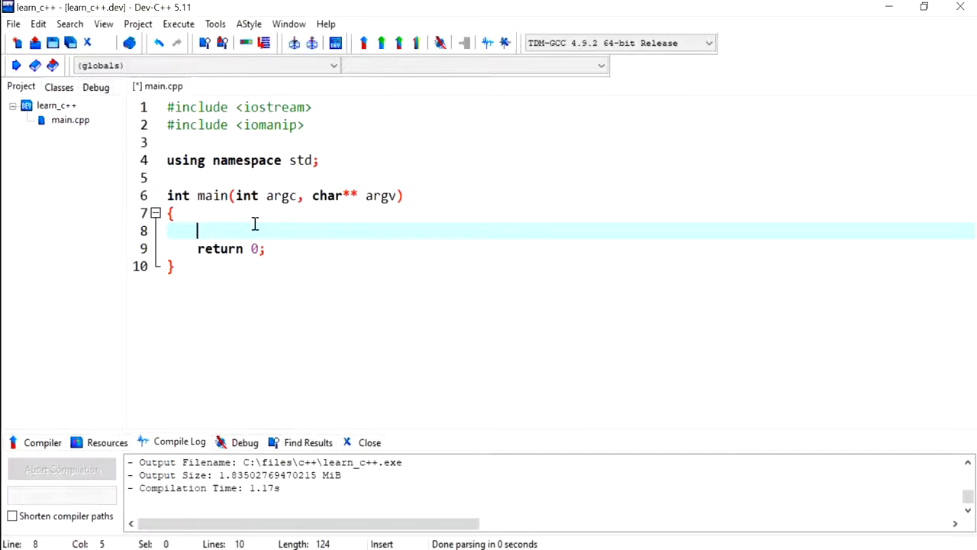
- Declare string name and print the prompt "Please enter your name: " with endl
type("str")
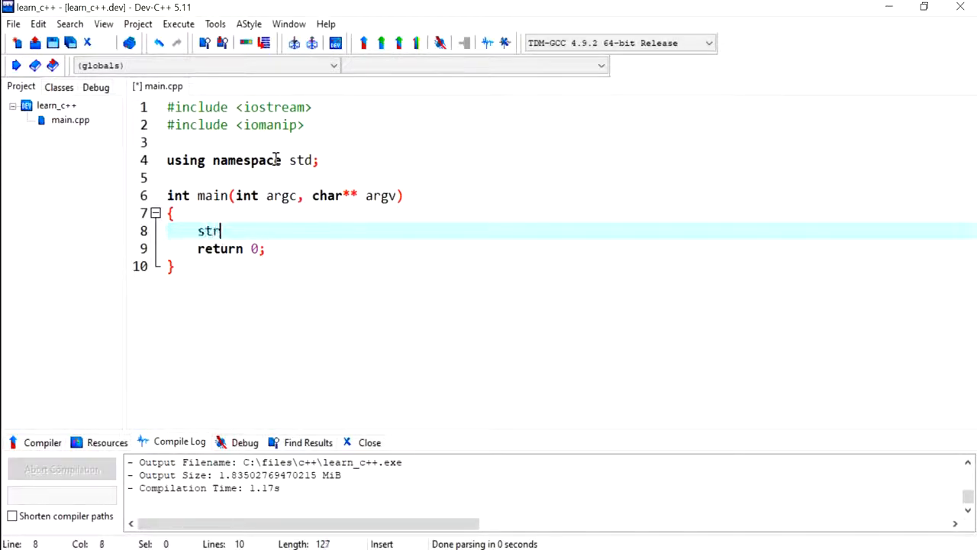
type("ing name;")
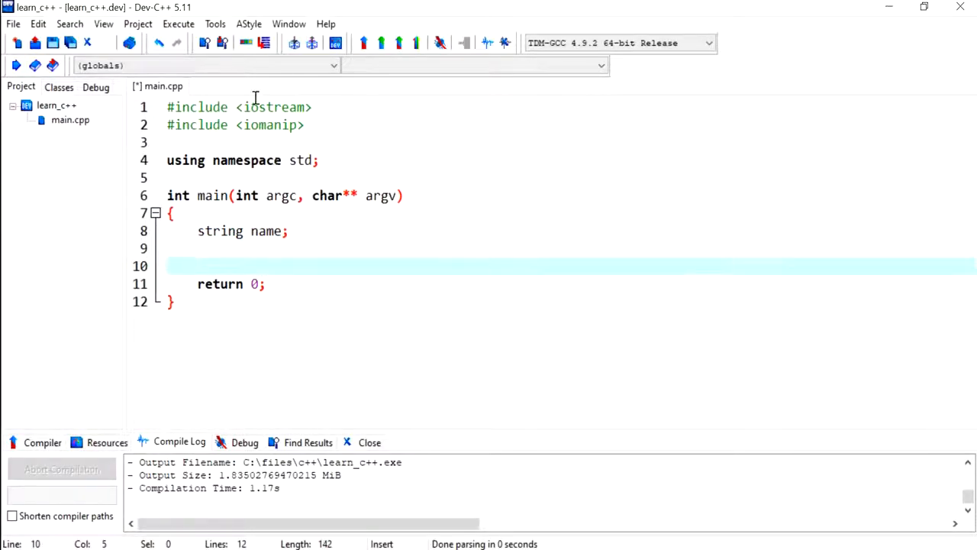
type("cout << \"Please")
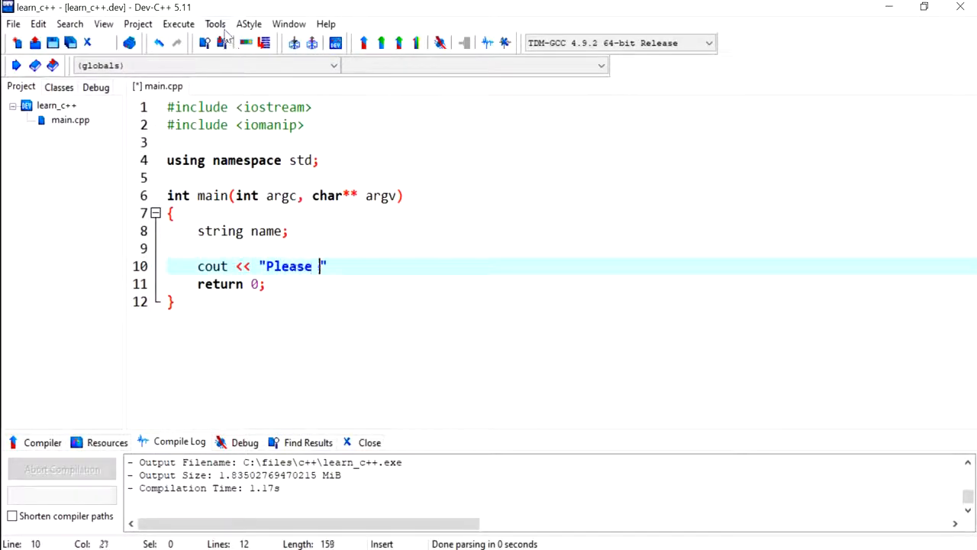
type("enter your name:")
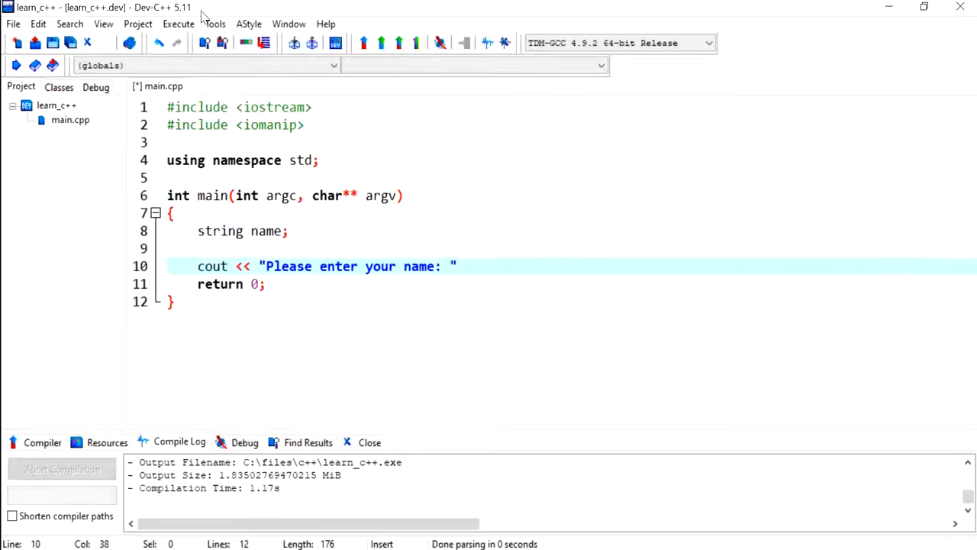
type("<< endl;")
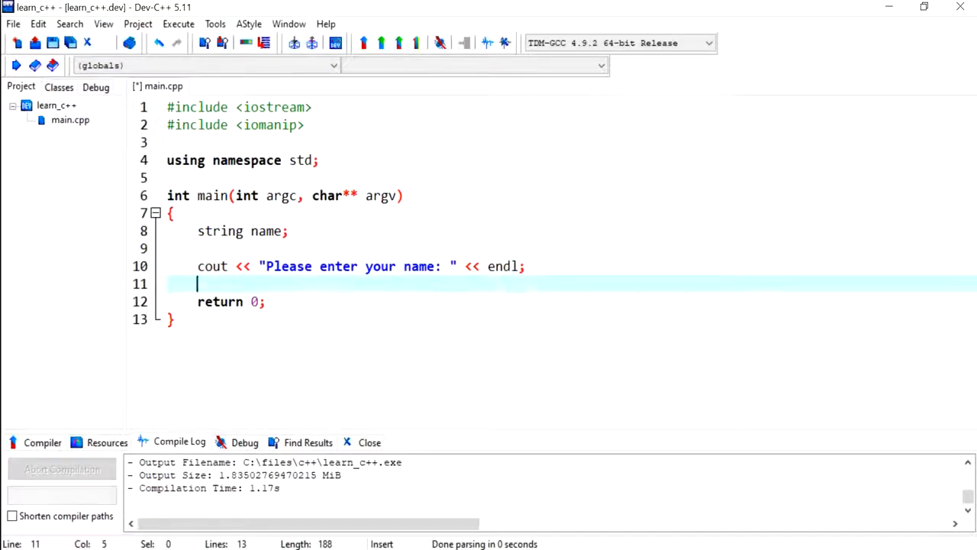
- Read the whole input line into name with getline(cin, name);
type("getline")
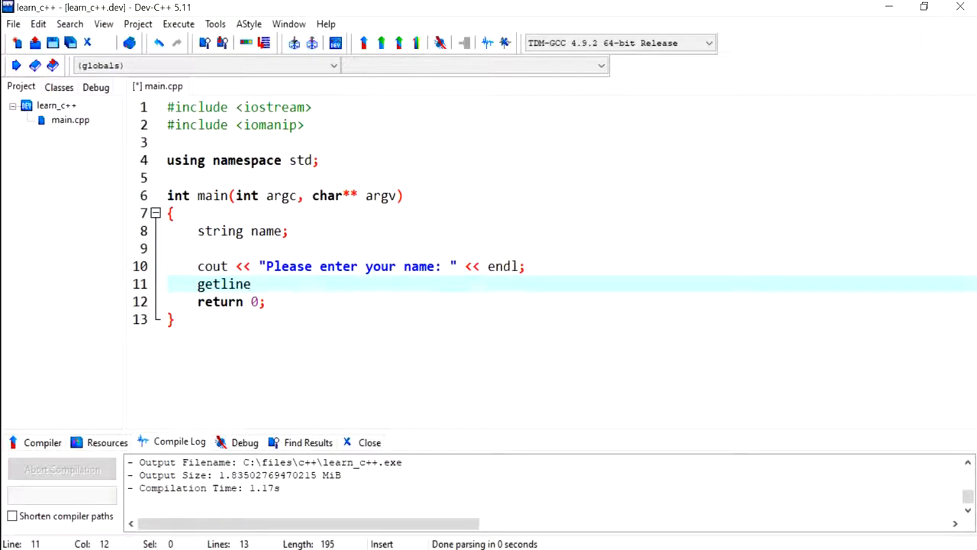
type("(cin")
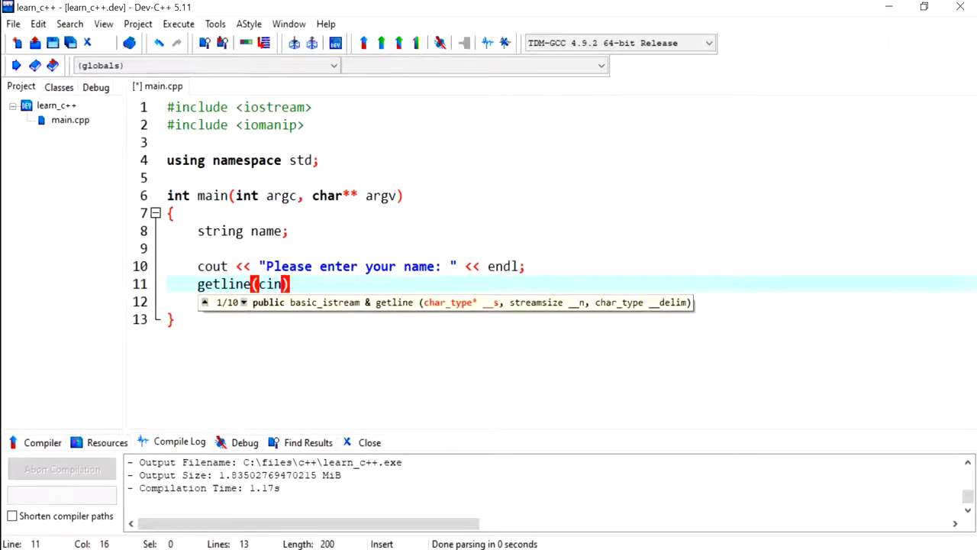
type(", name")
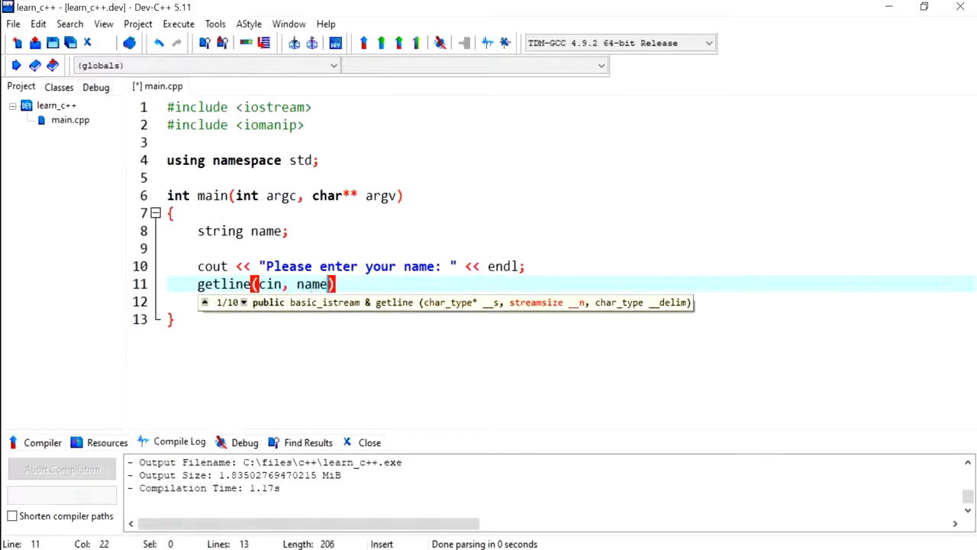
type(";")
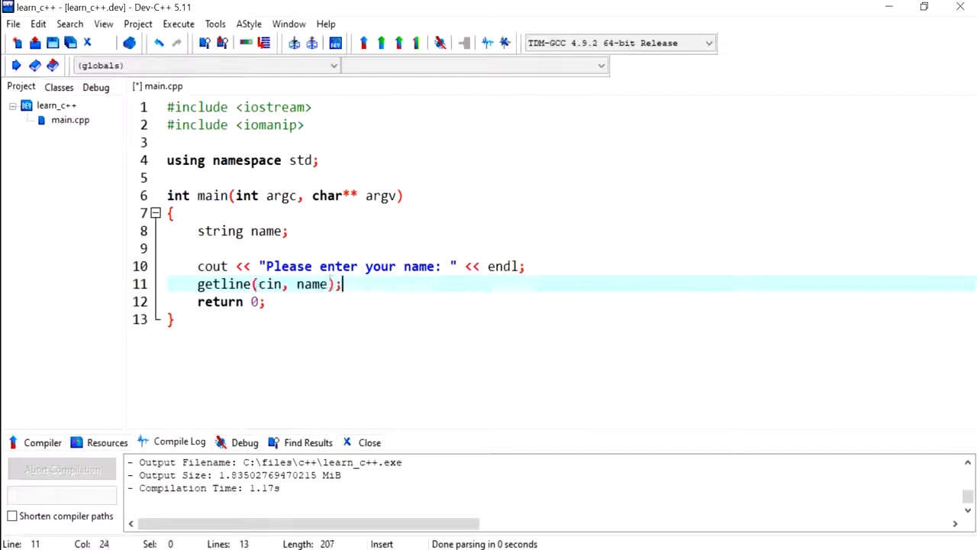
double_click(223, 282)
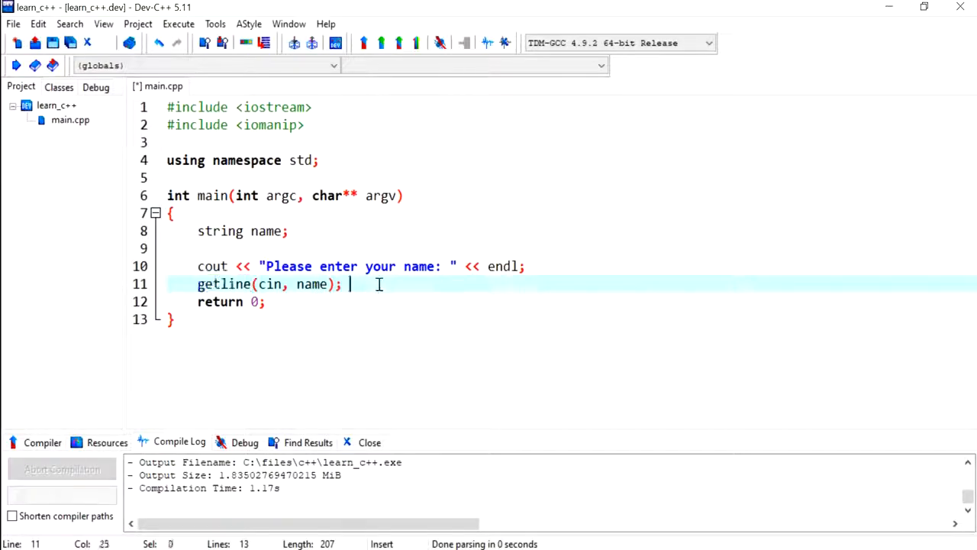
- Add cout << "Welcome " + name << endl; on a new line after the getline call
key("Return")
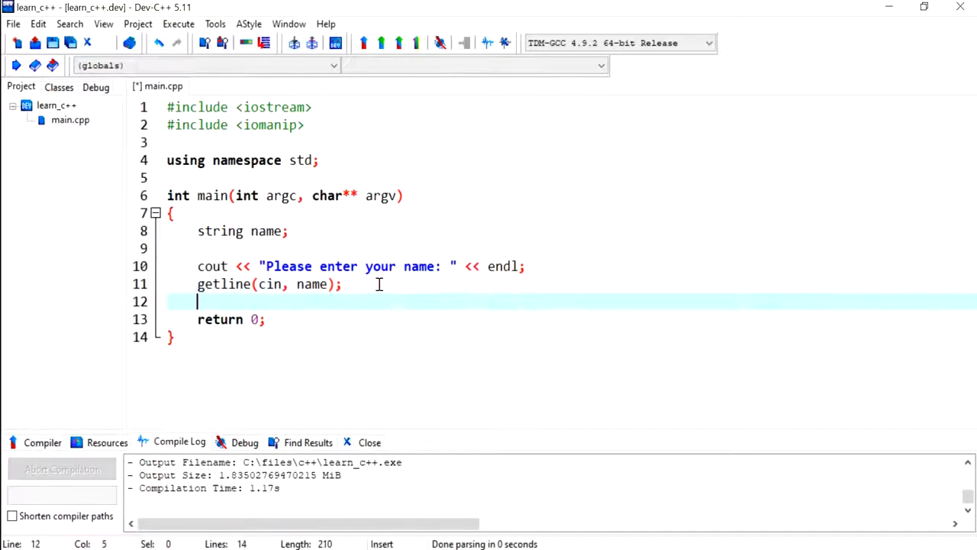
type("cout")
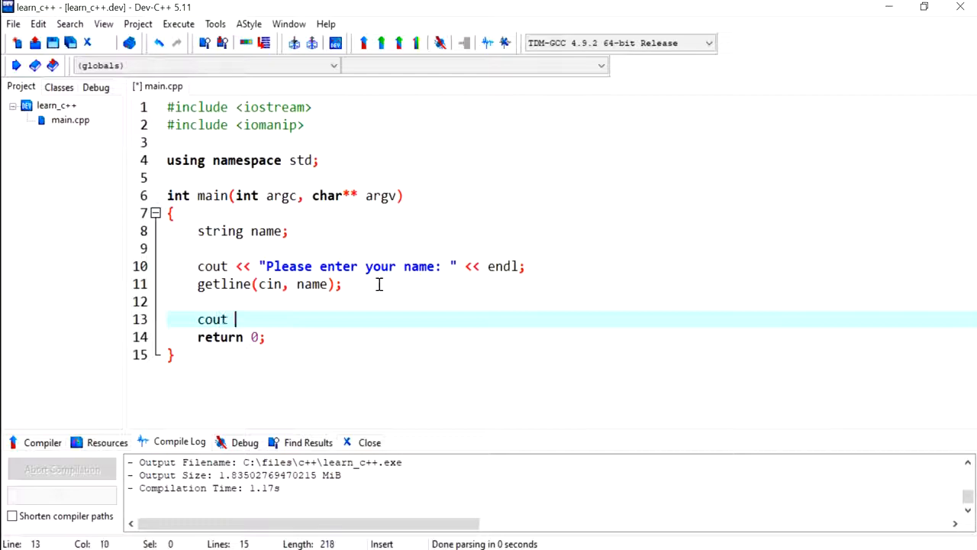
type("<< \"\"")
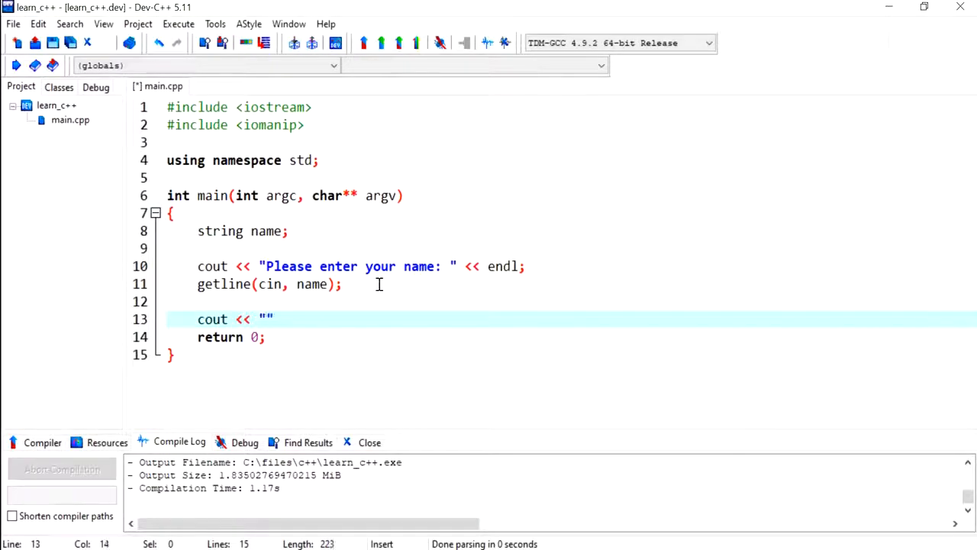
type("Welc")
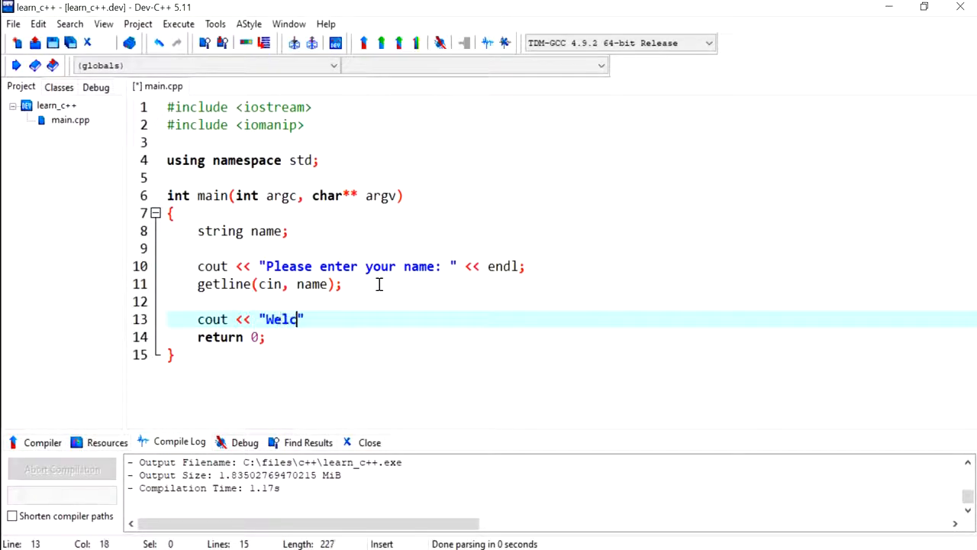
type("come")
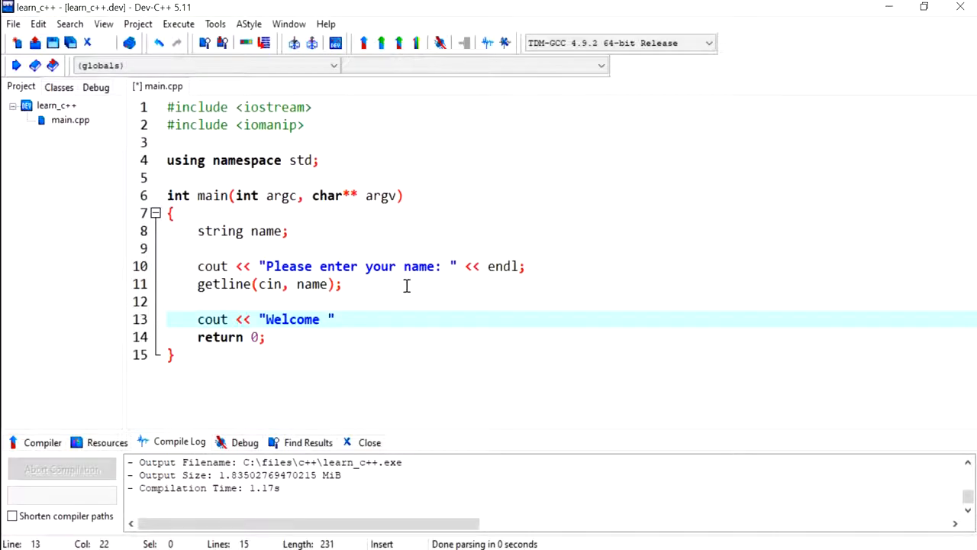
type("+")
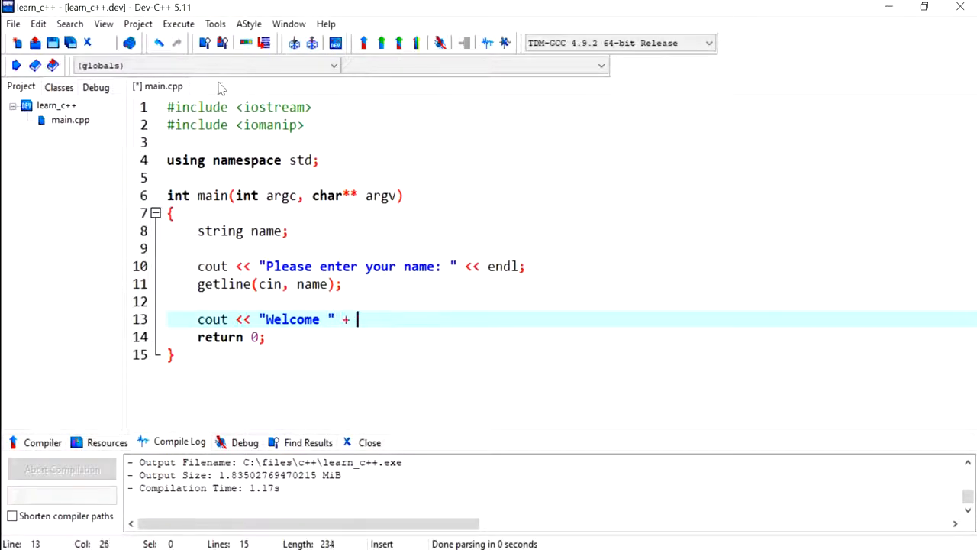
type("name <<")
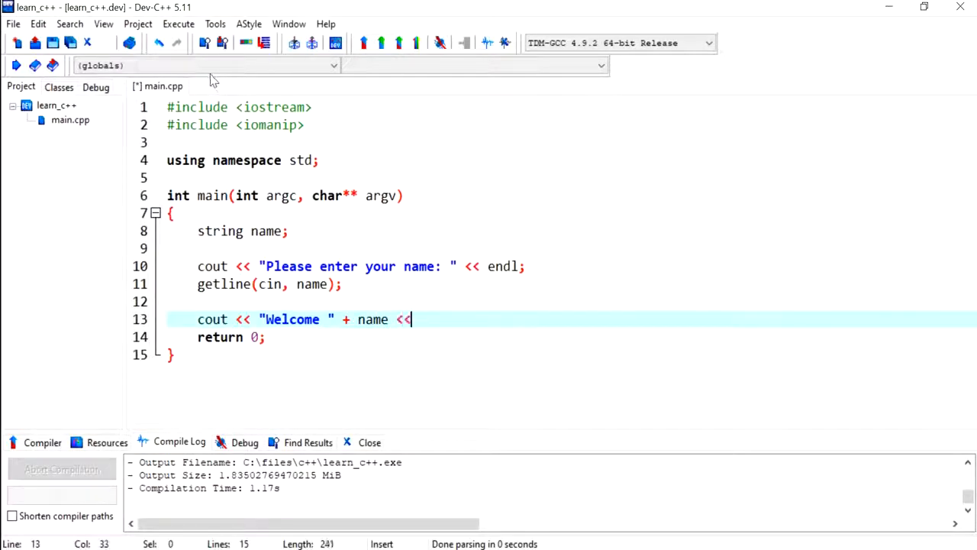
type("endl;")
type("int")
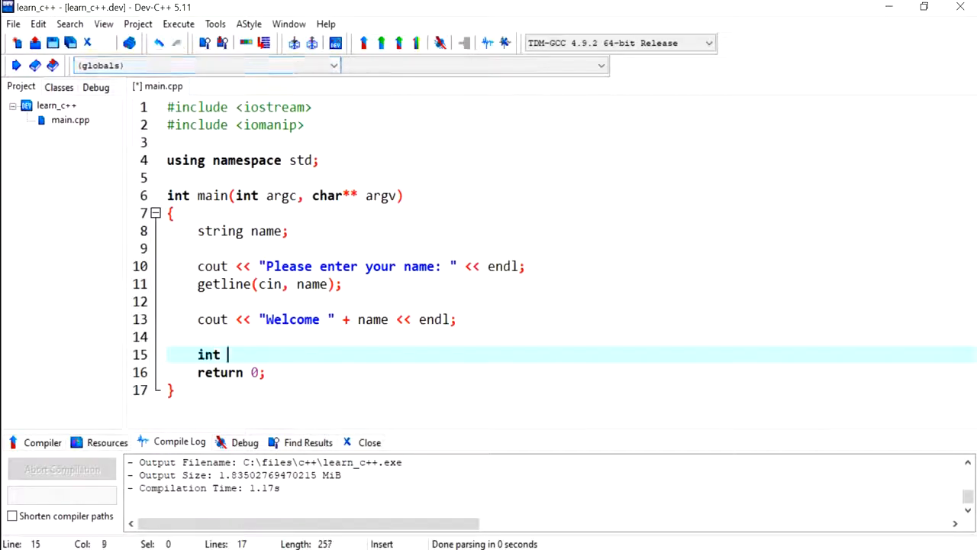
- Declare int number; and double sum = 0; then move to the blank line below
type("number;")
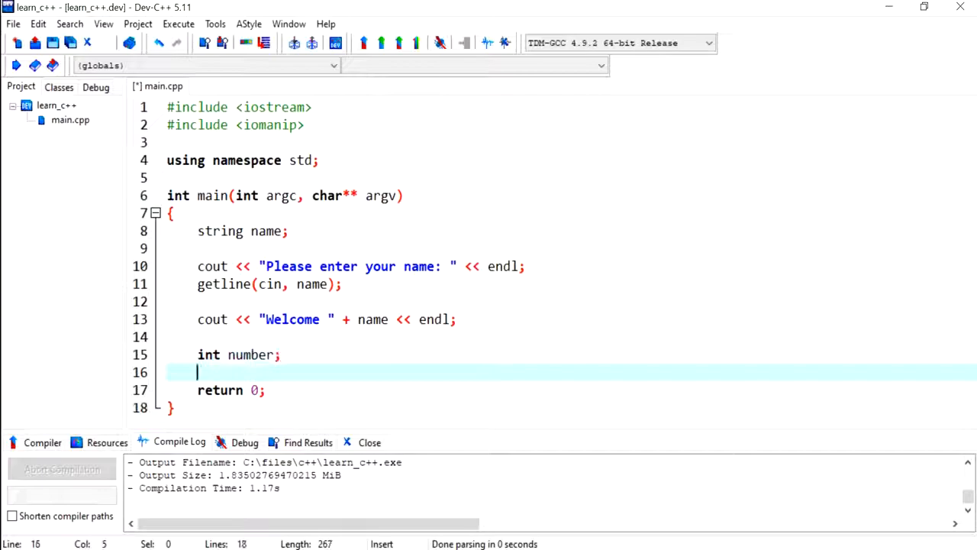
type("doub")
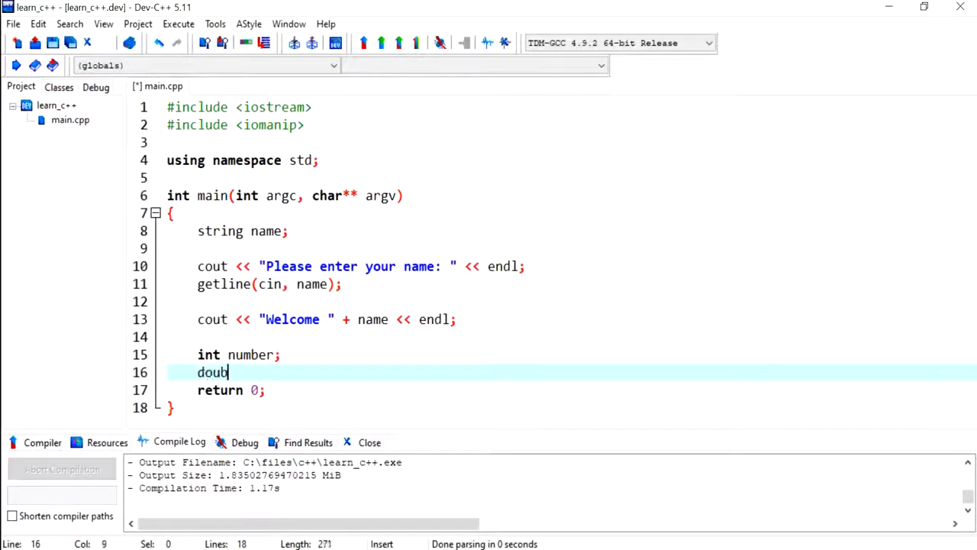
type("le sum")
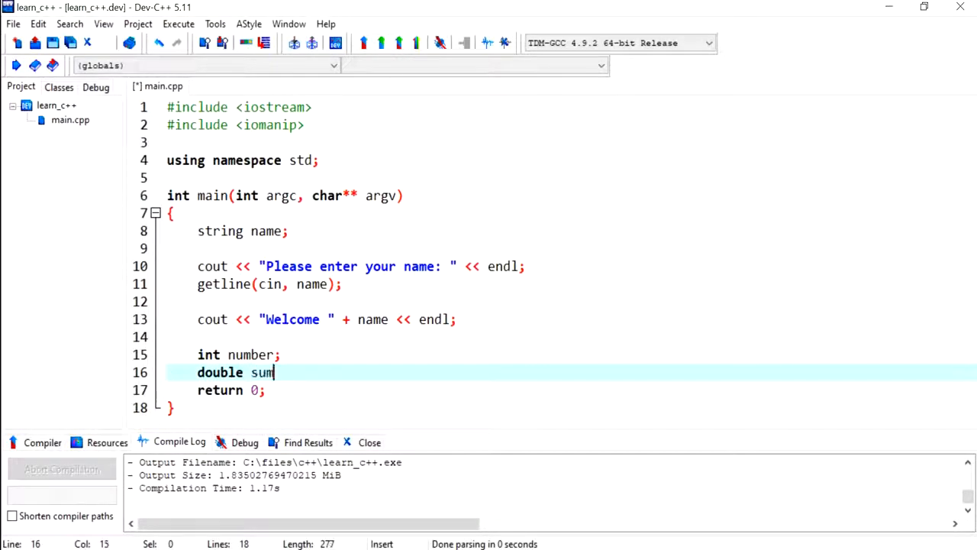
type("= 0;")
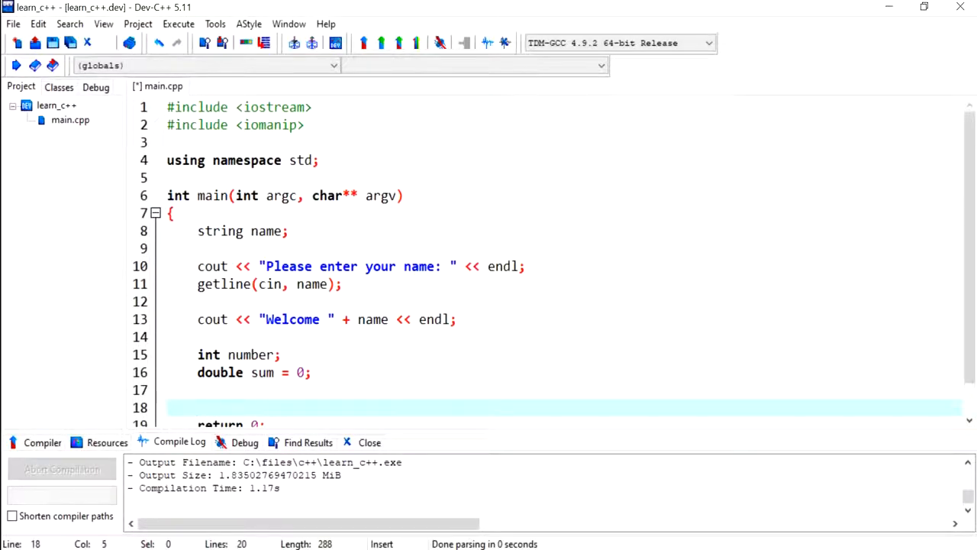
double_click(251, 319)
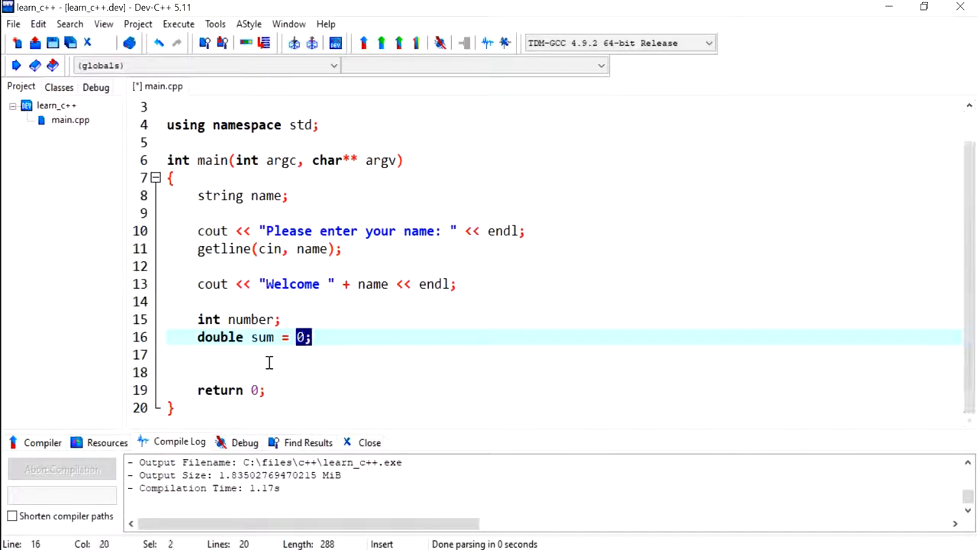
left_click(262, 355)
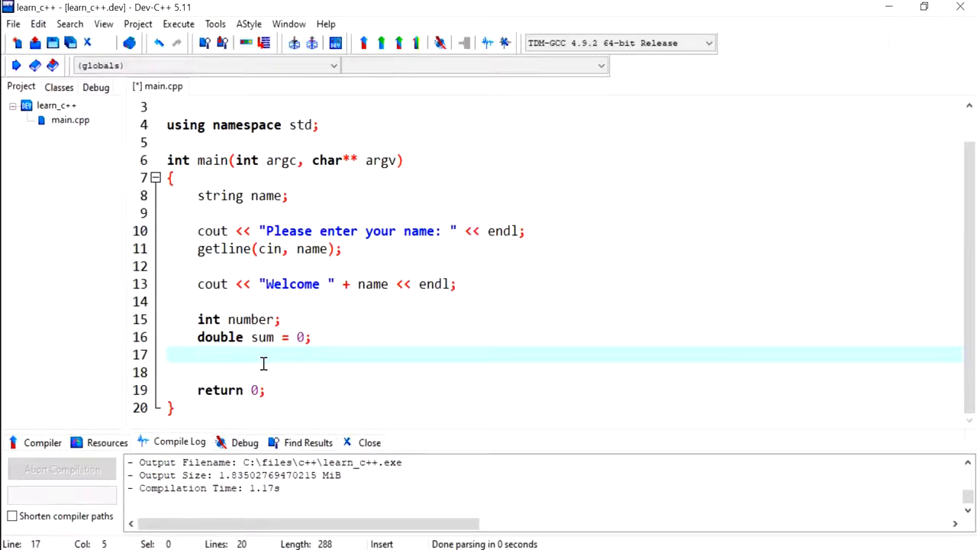
- Write the loop header for (int i = 0; i < 4; i++) without a trailing semicolon
type("for (int")
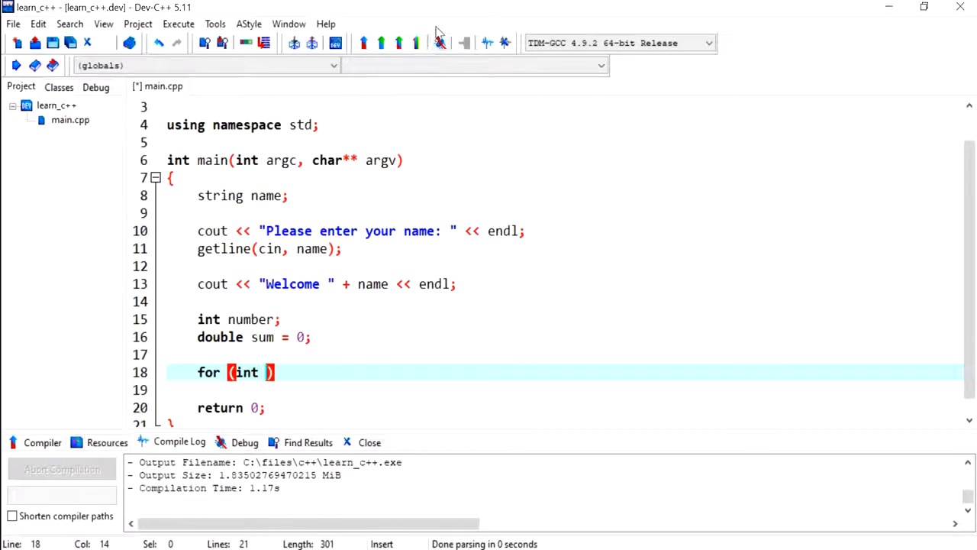
type("i = 0")
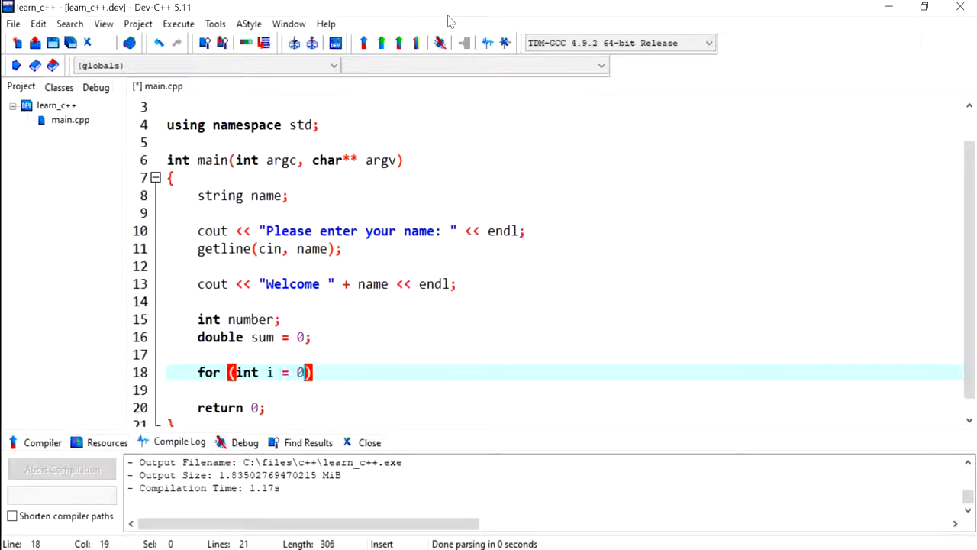
type("; i")
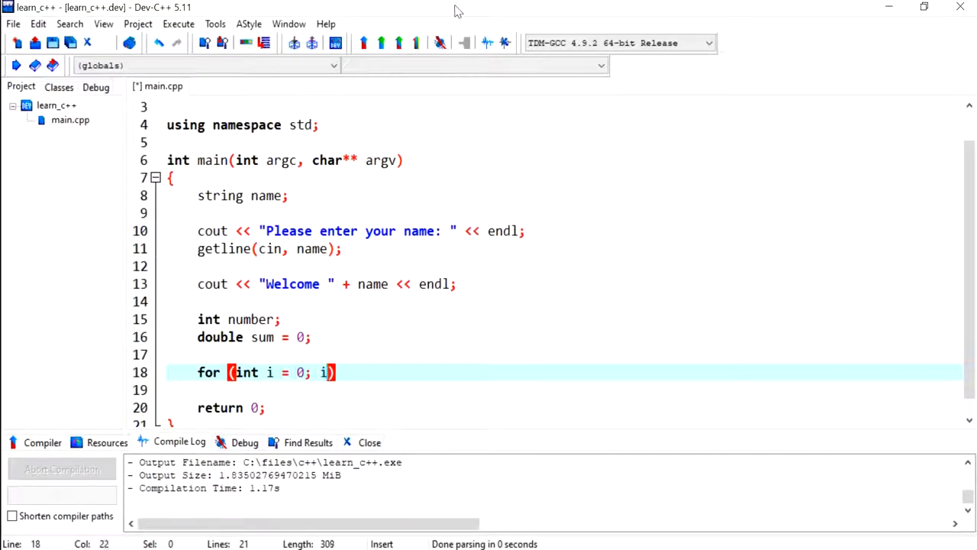
type("< 4")
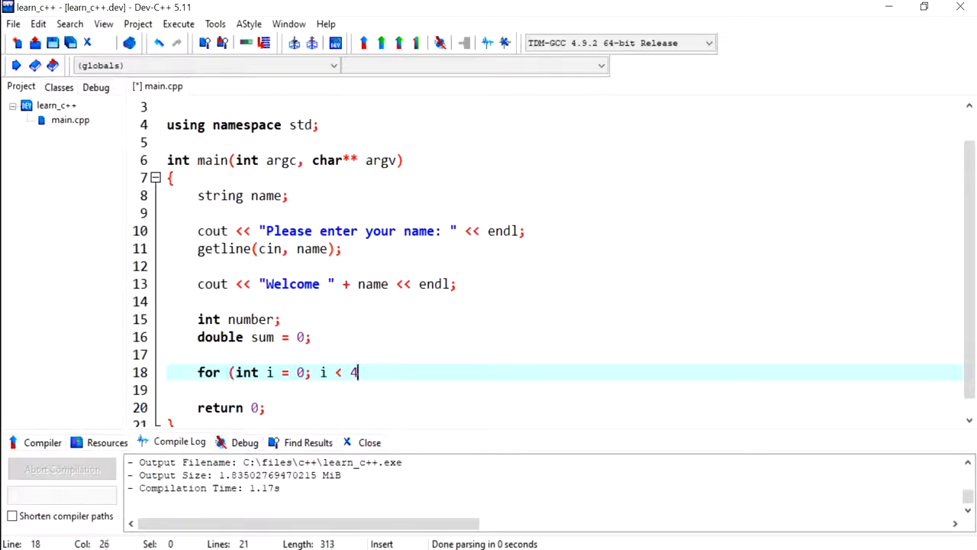
type(";")
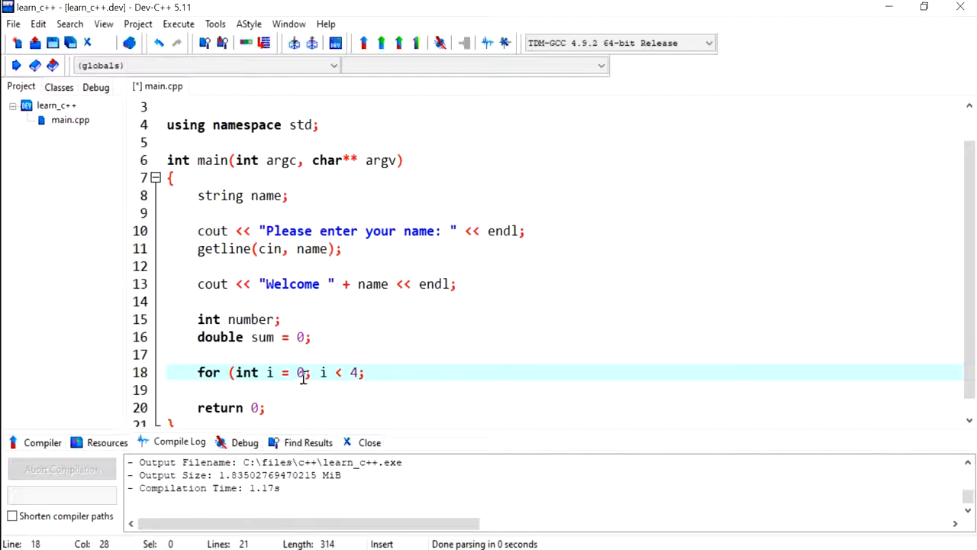
double_click(299, 372)
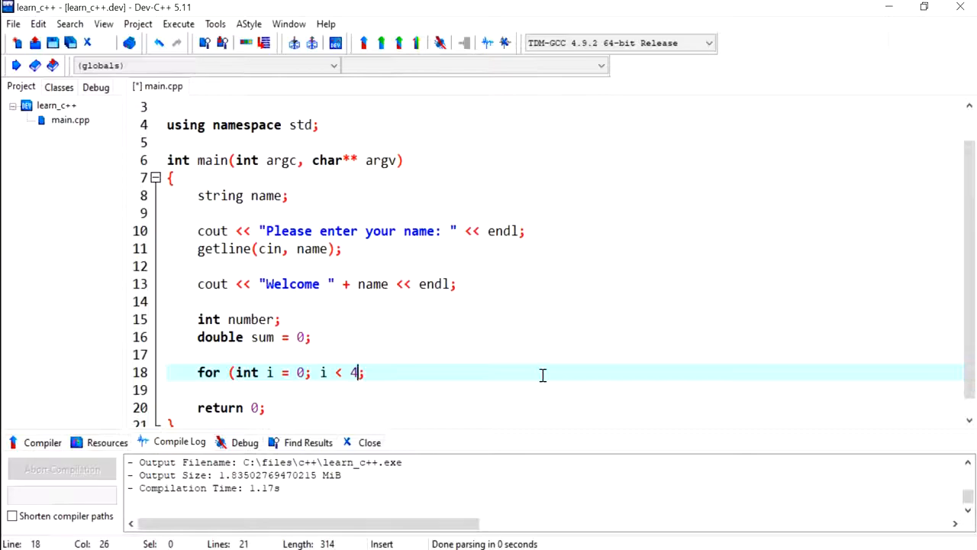
type("i++;")
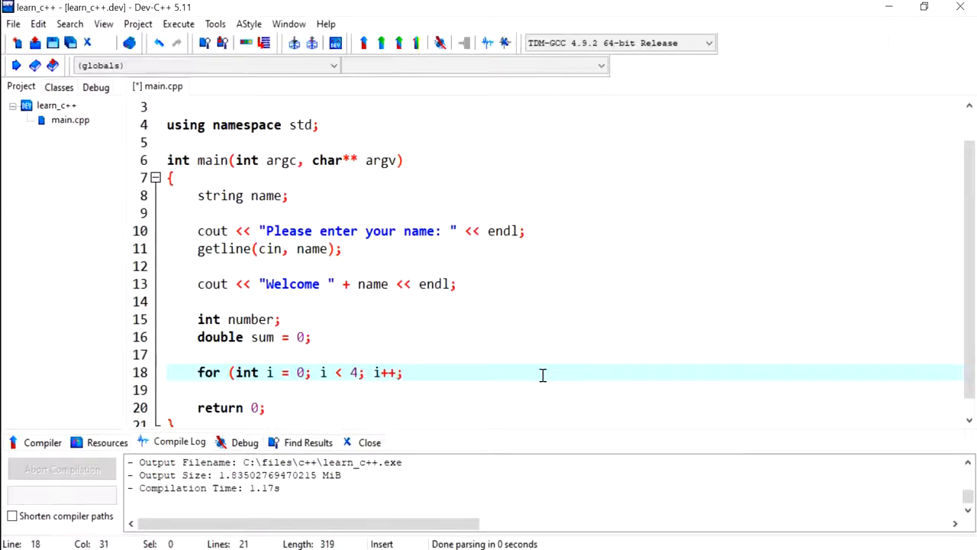
type(")")
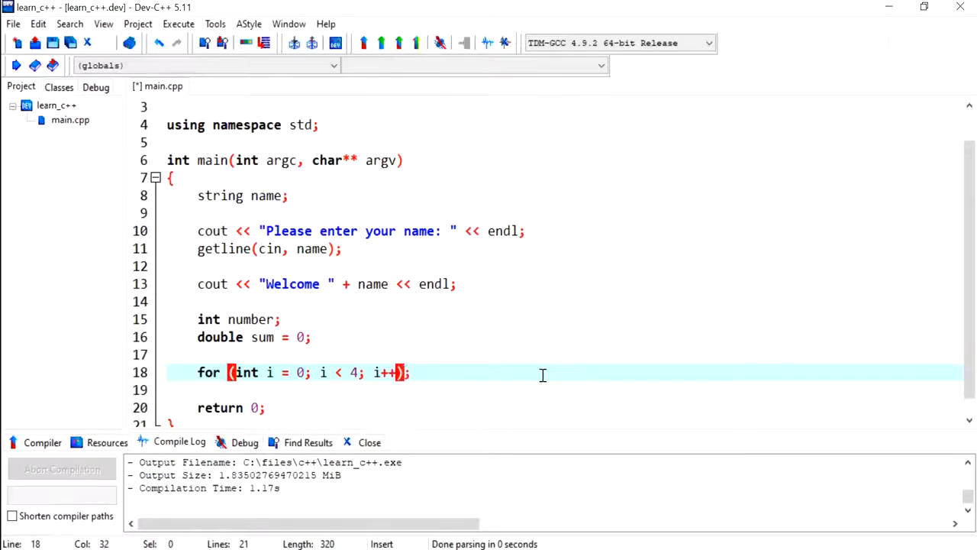
mouse_move(600, 368)
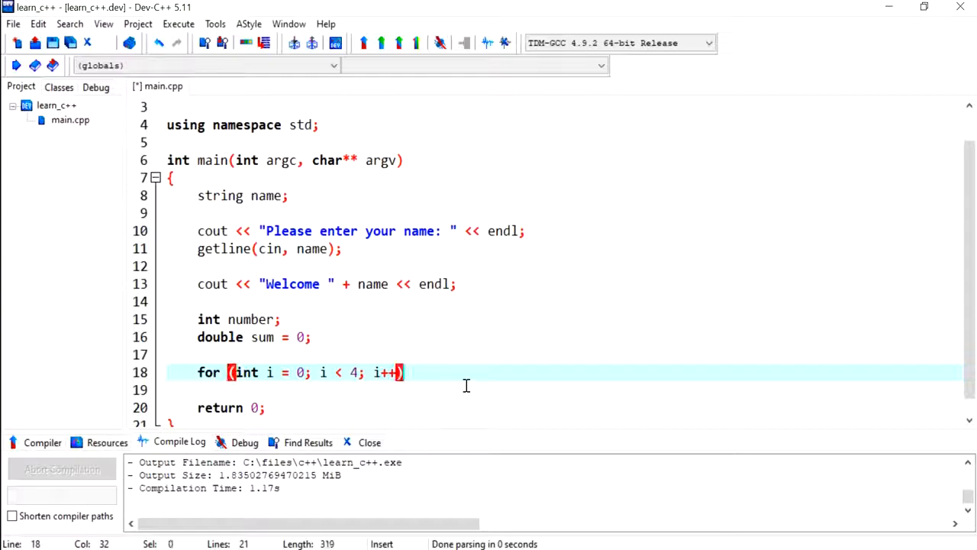
- Inside the loop's braces, print the prompt "Enter number: " with cout
key("Return")
type("{")
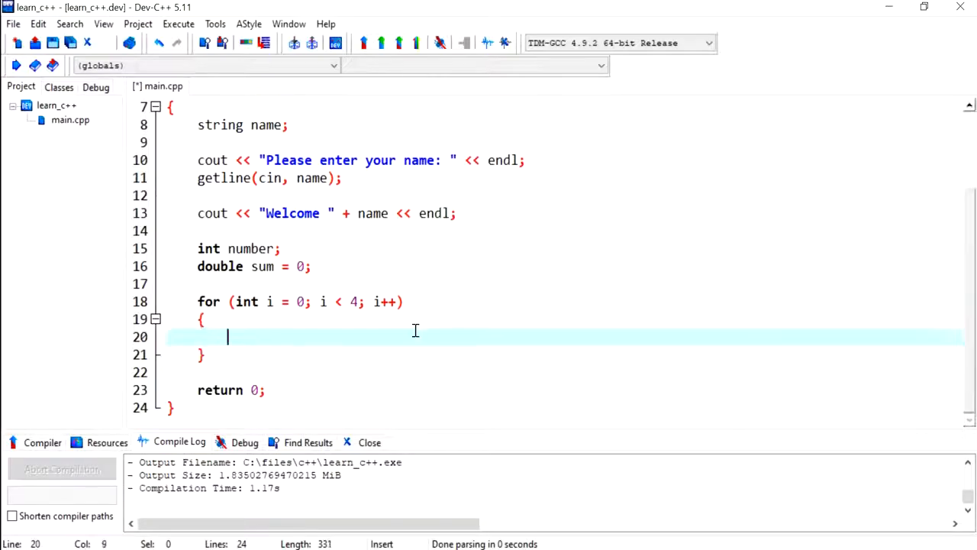
type("cout")
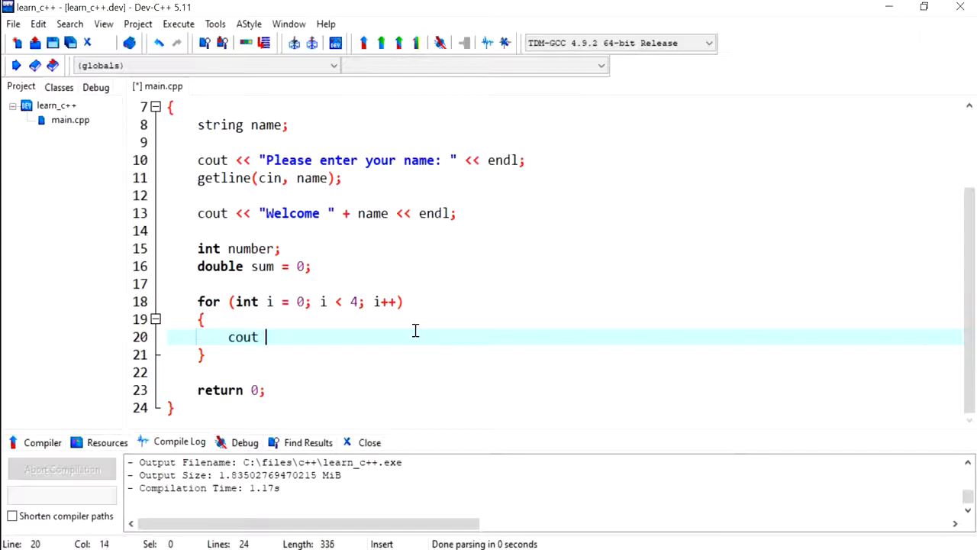
type("<<")
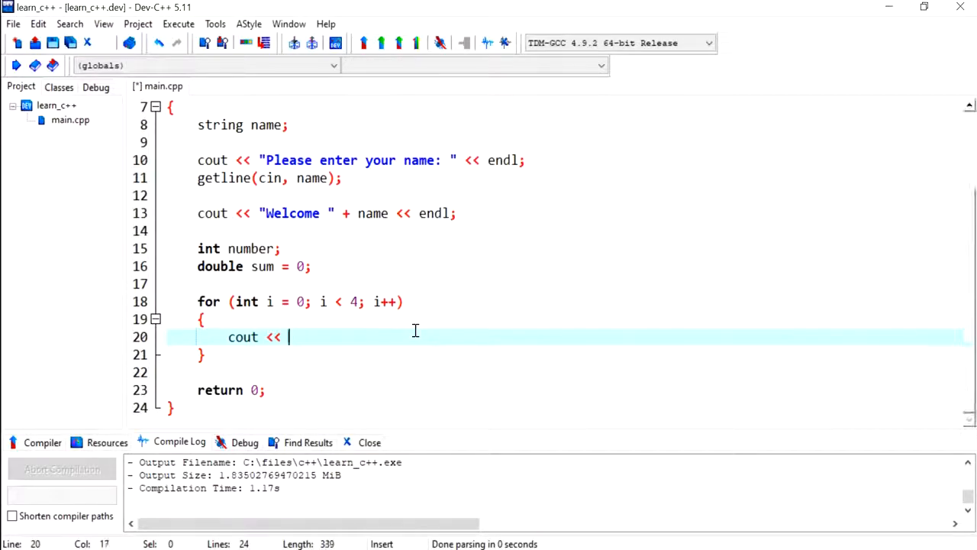
type("\"Enter\"")
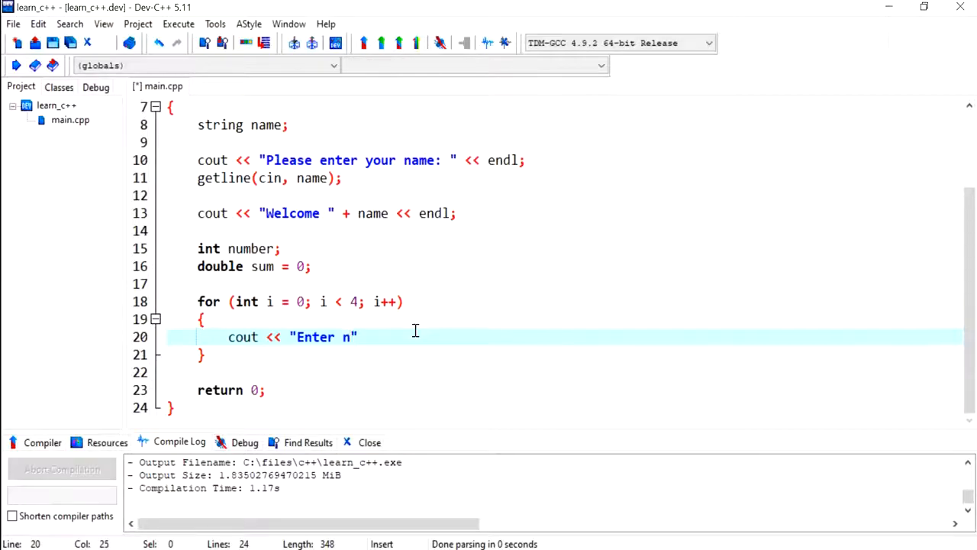
type("umber:")
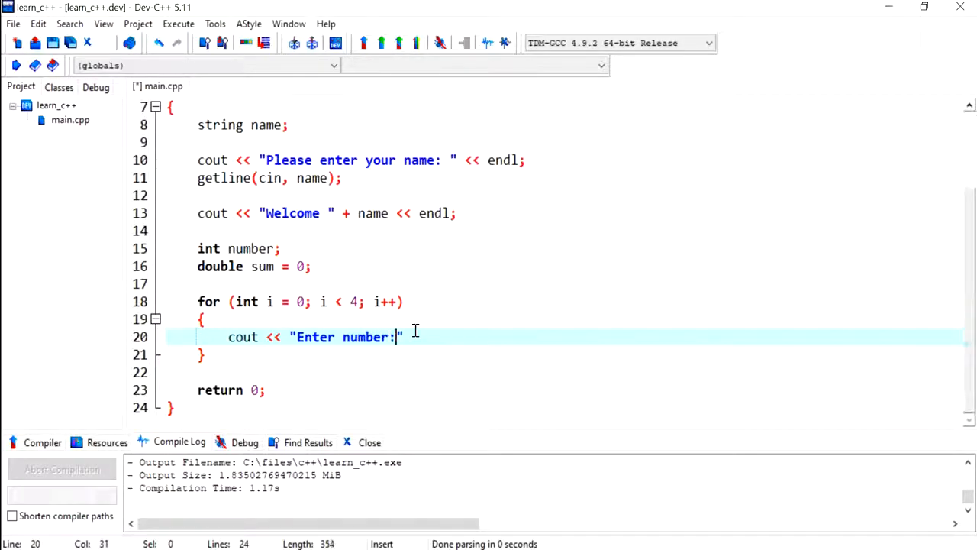
type("\" ;")
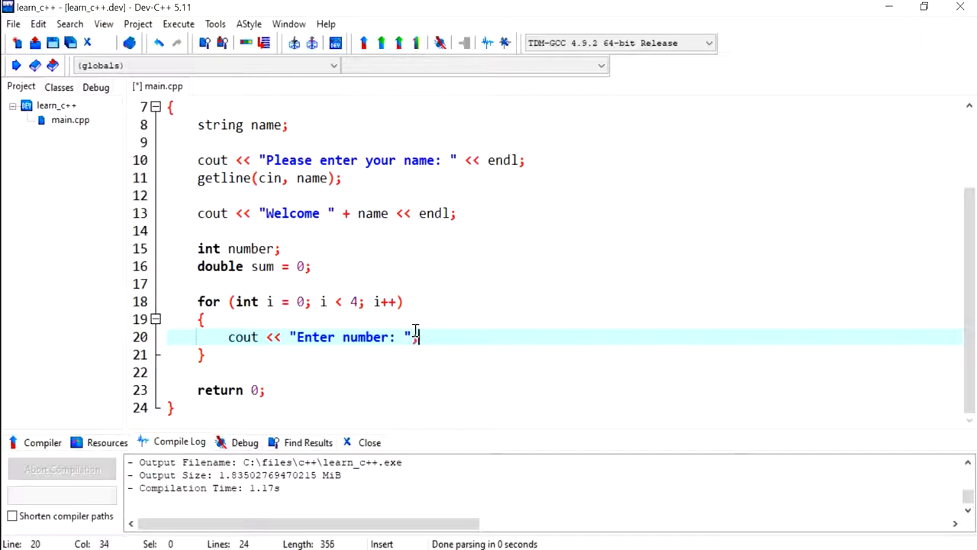
- Read number with cin and accumulate it into sum
key("Return")
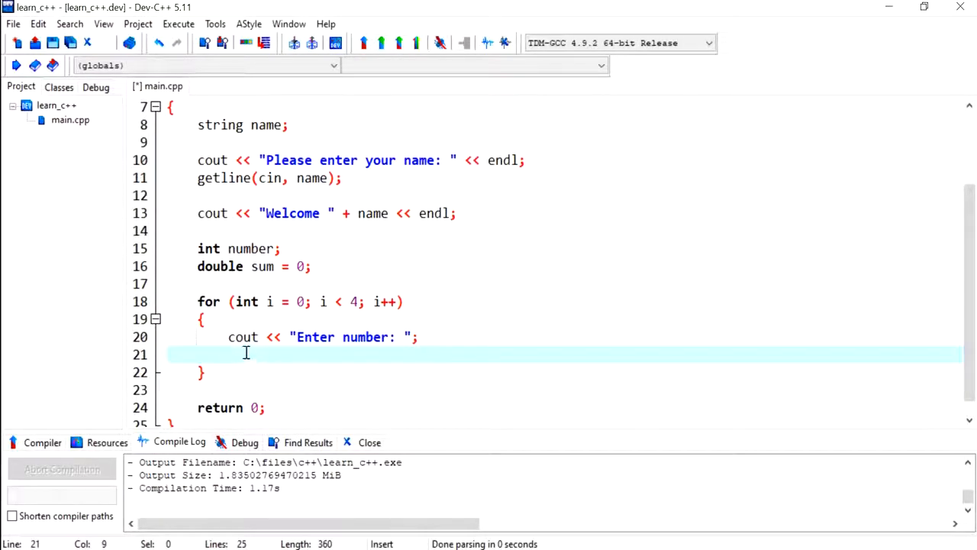
type("c")
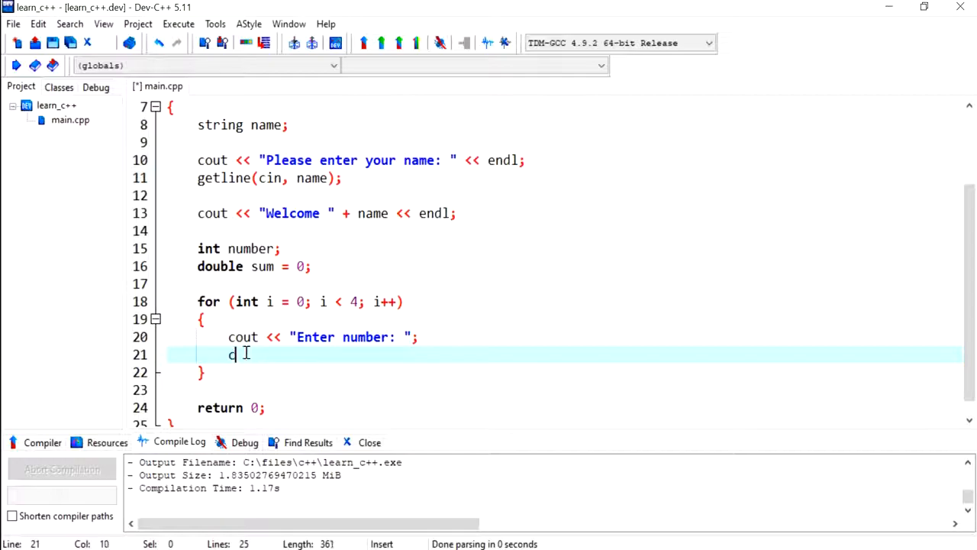
type("in")
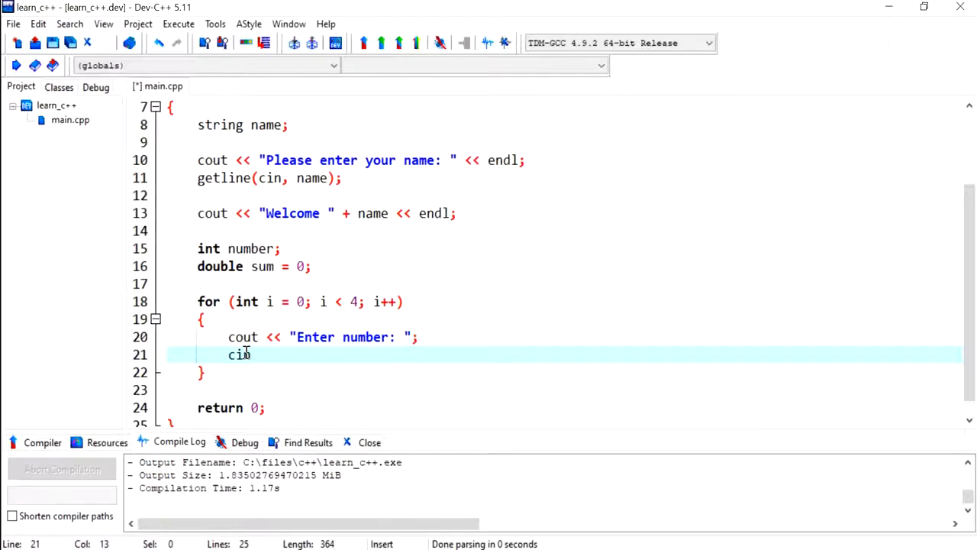
type(">> number;")
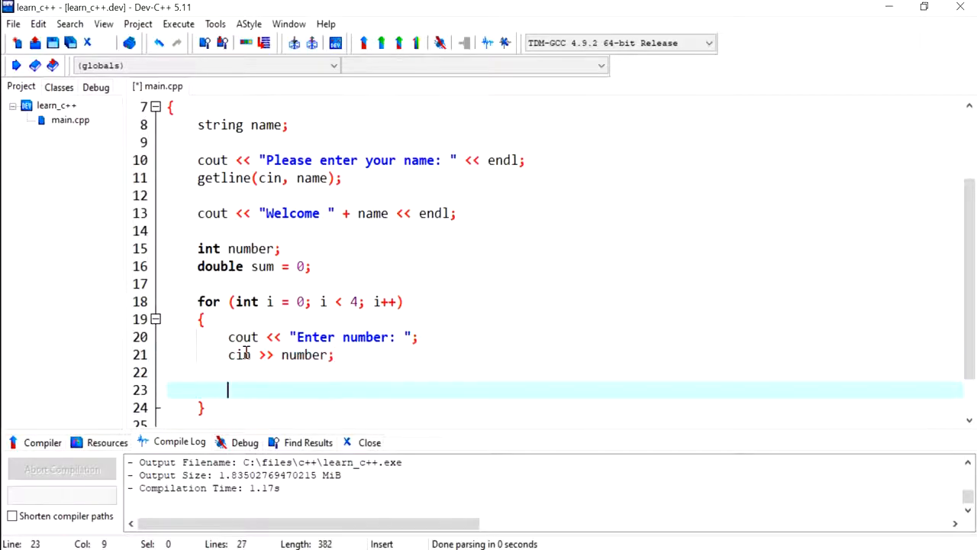
type("sum = sum")
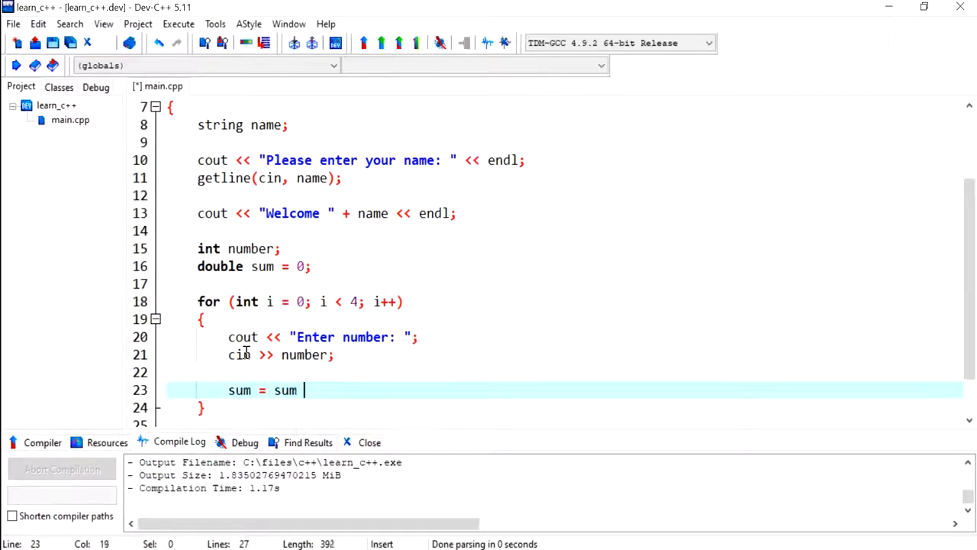
type("+ number")
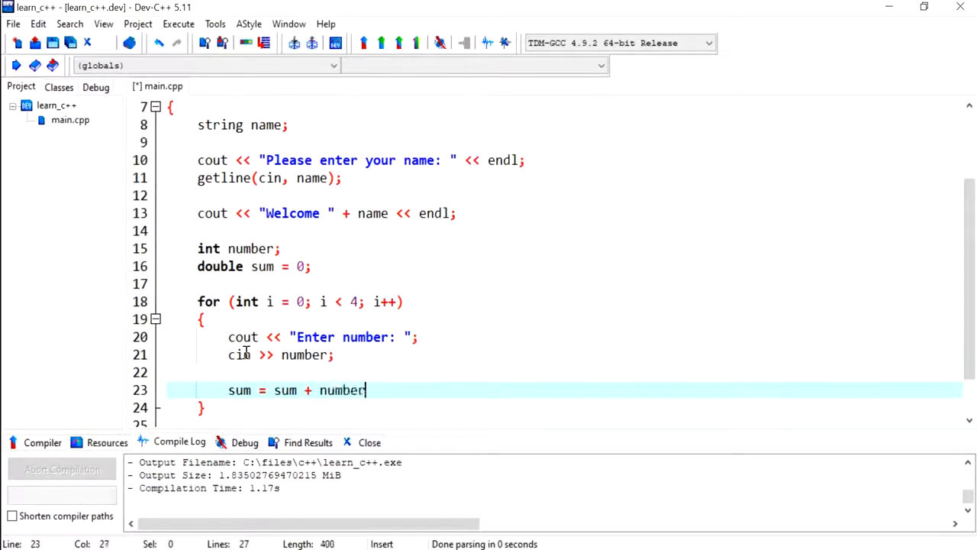
type(";")
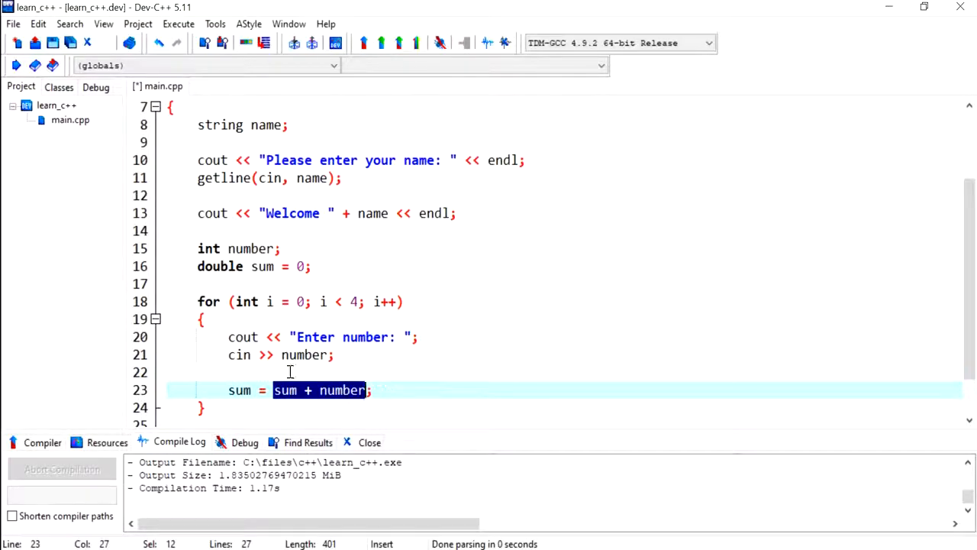
- Replace the longhand sum = sum + number line with sum += number;
left_click(374, 391)
type("sum +=")
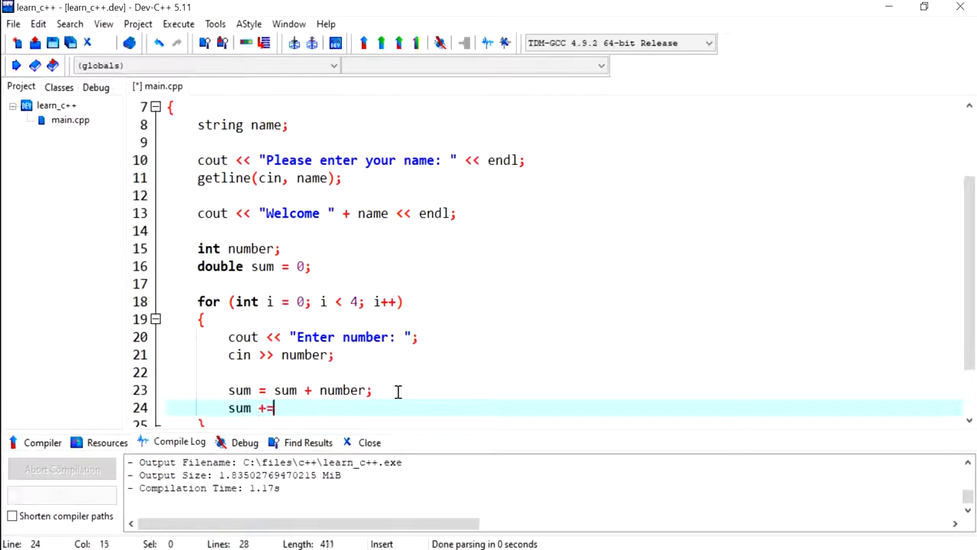
type("number;")
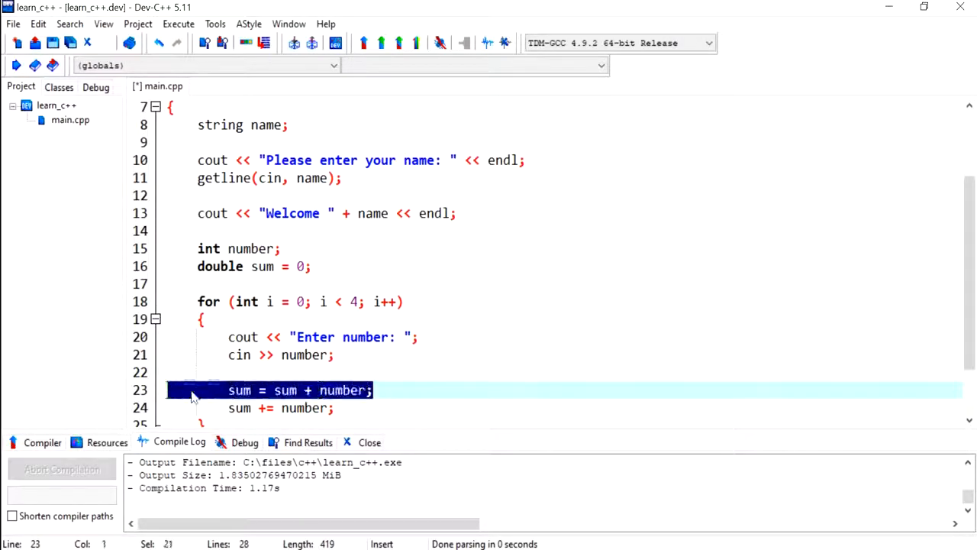
key("Delete")
type("d")
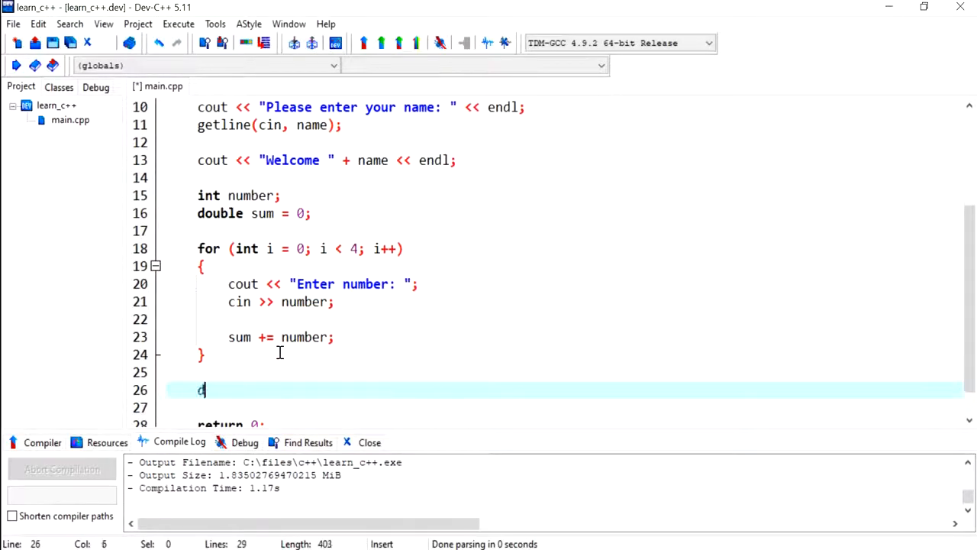
- Declare double average; after the input loop
type("ouble ae")
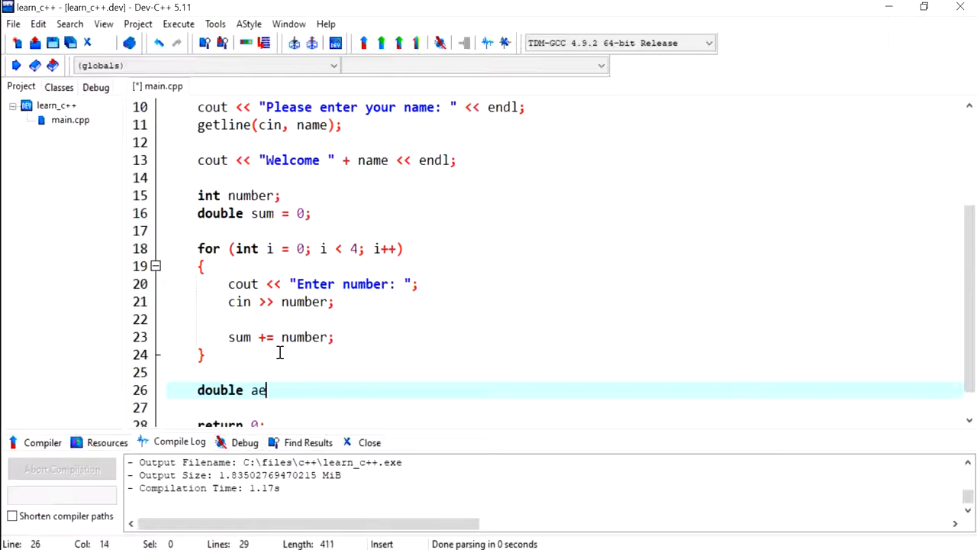
type("ver")
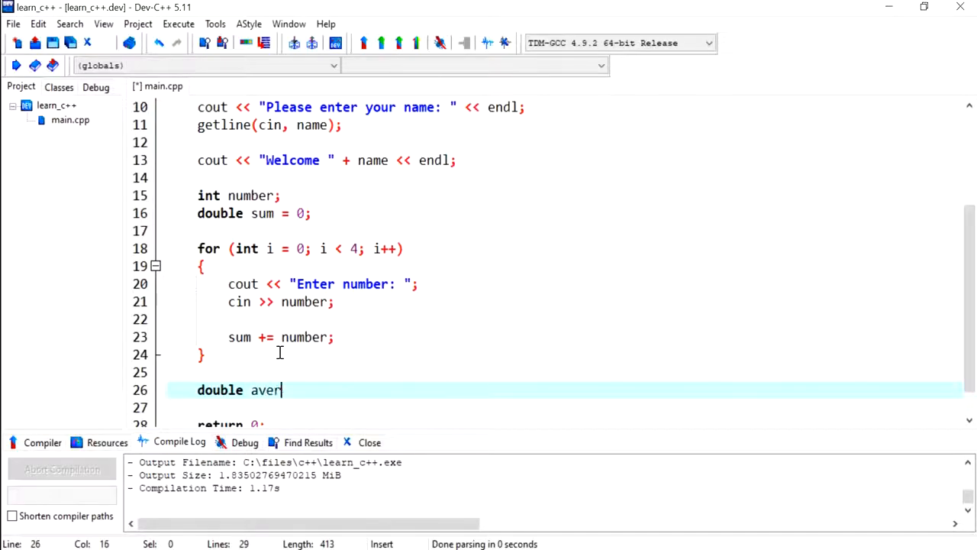
type("age")
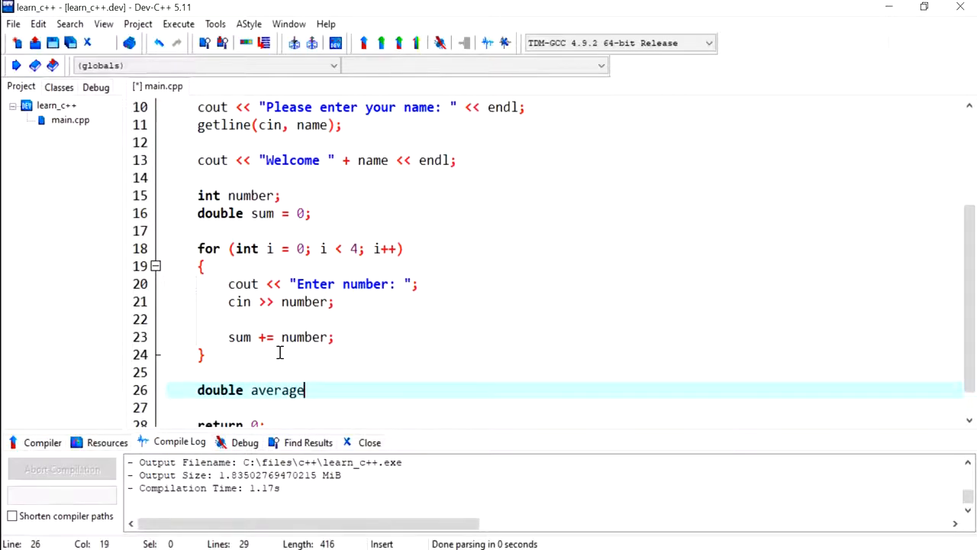
type(";")
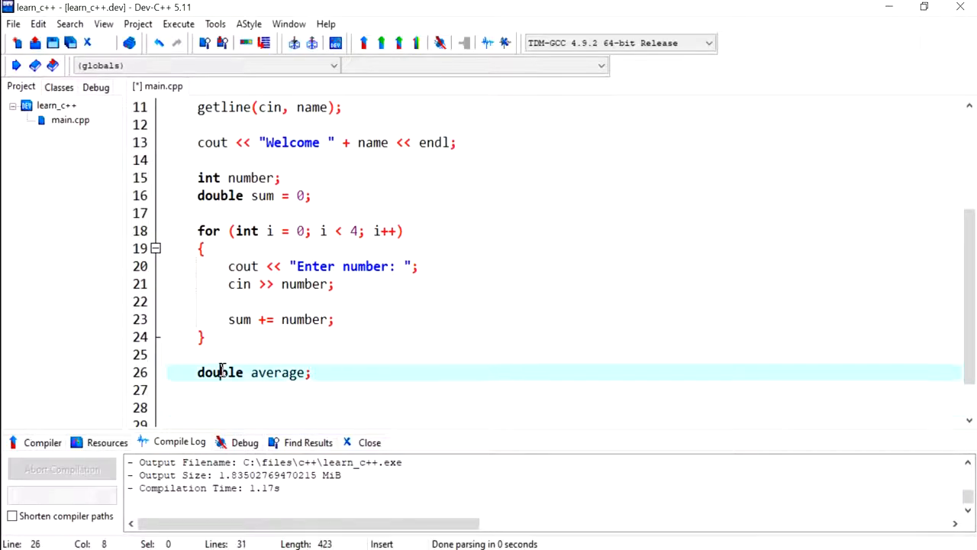
left_click(271, 403)
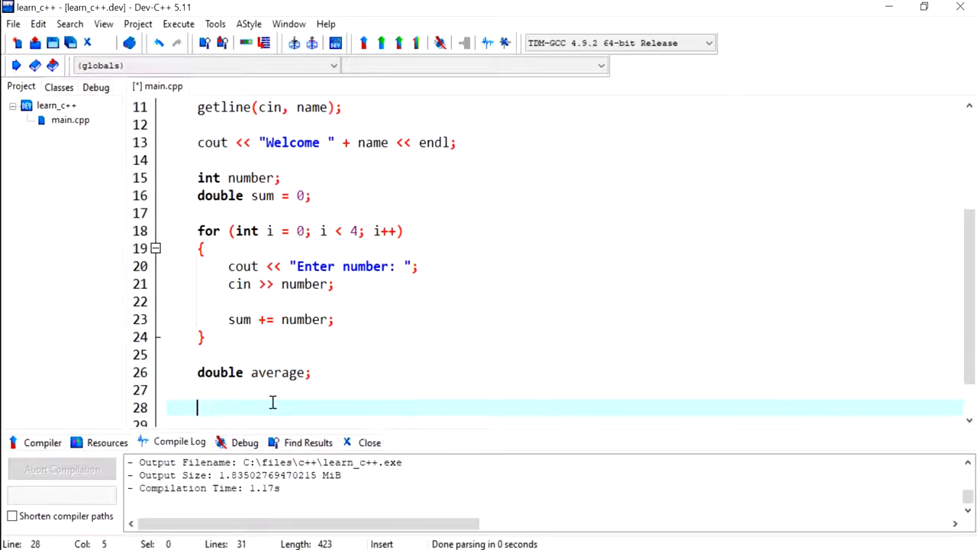
- Assign average = sum / 4; and confirm the loop count on line 18 is also 4
type("ave")
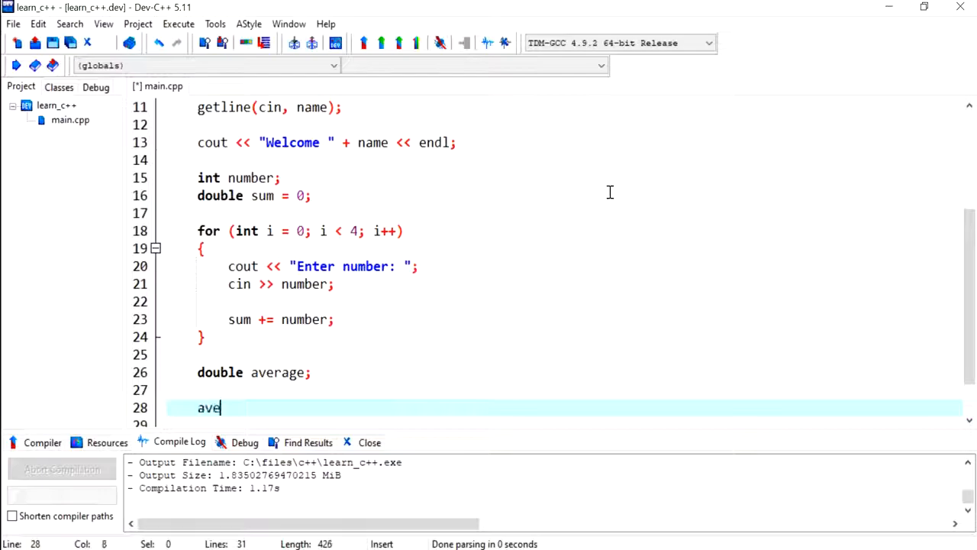
type("rage =")
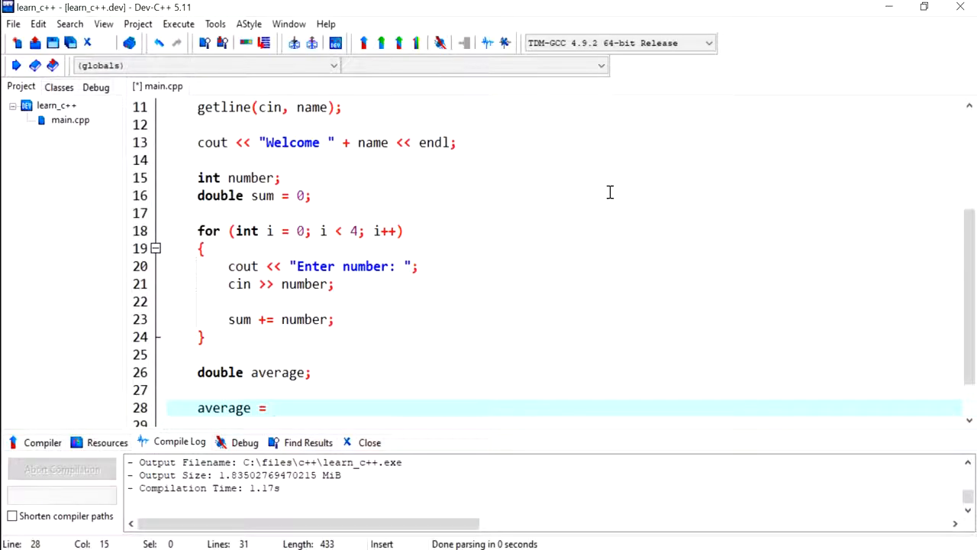
type("sum /")
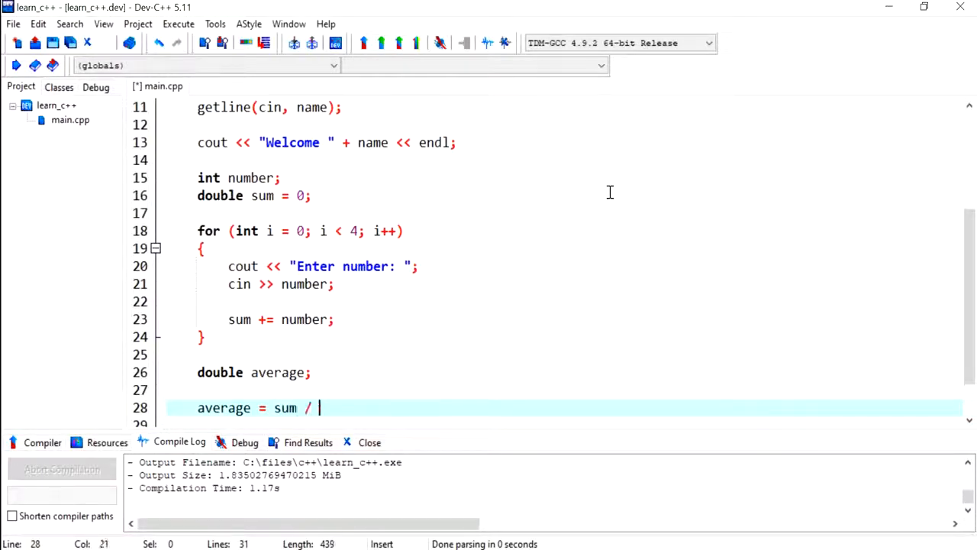
type("4")
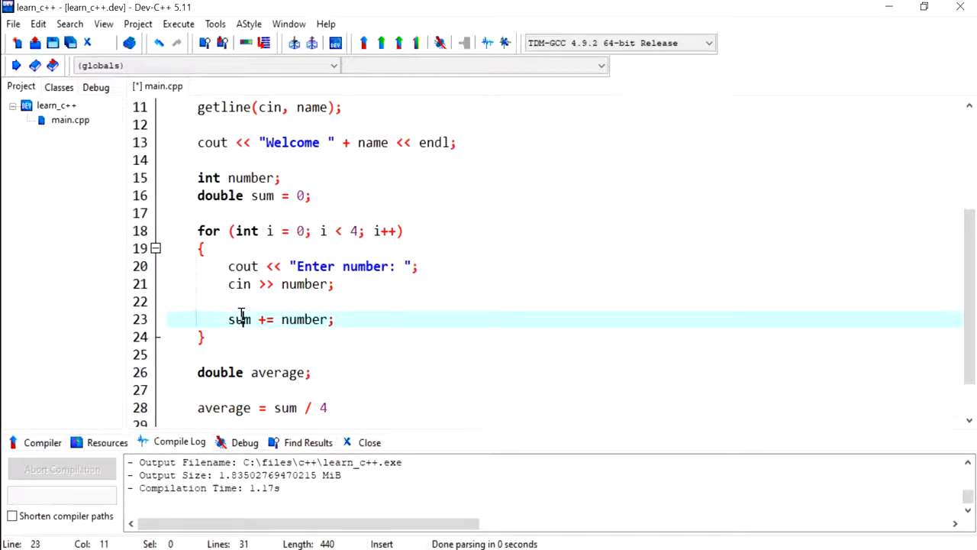
left_click(351, 230)
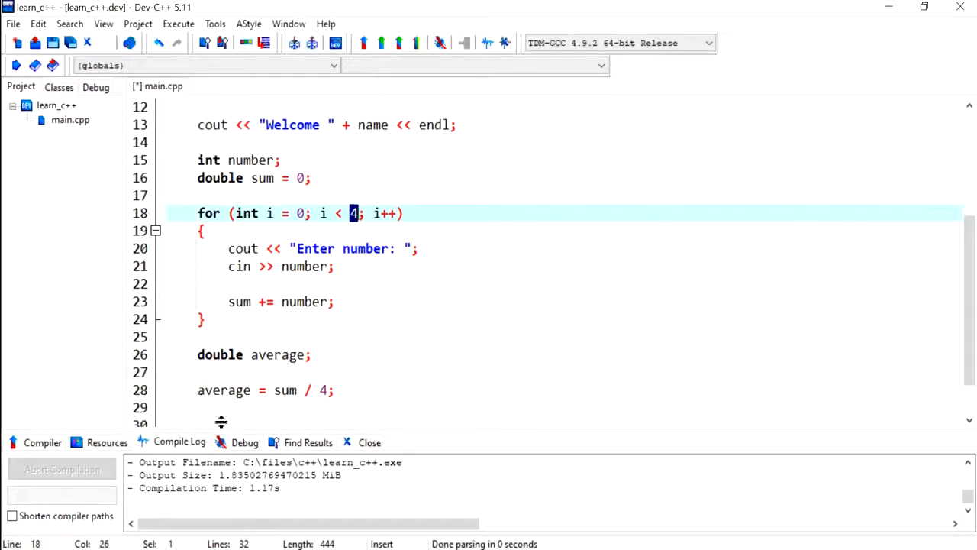
scroll("down", 3)
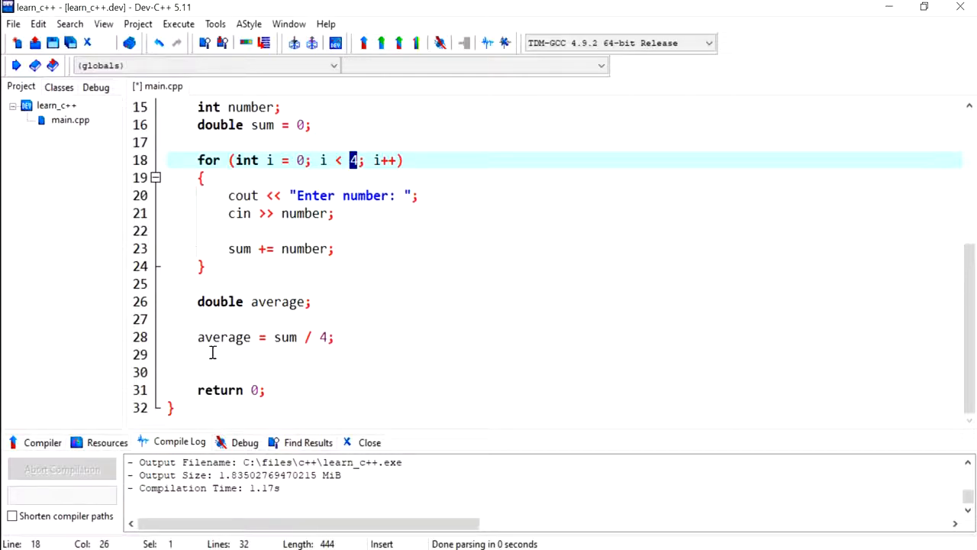
- Begin the output line with cout << setprecision(2) << fixed <<
left_click(311, 354)
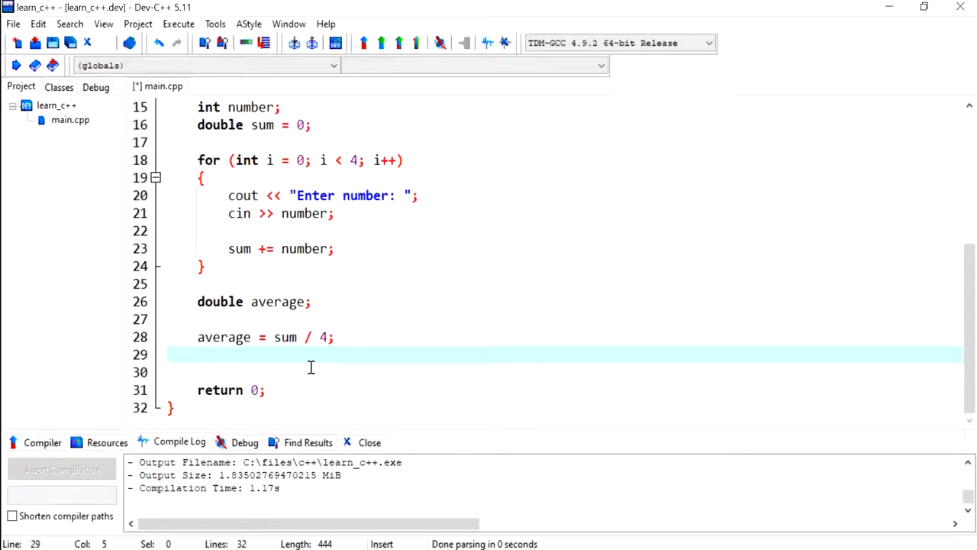
type("cout")
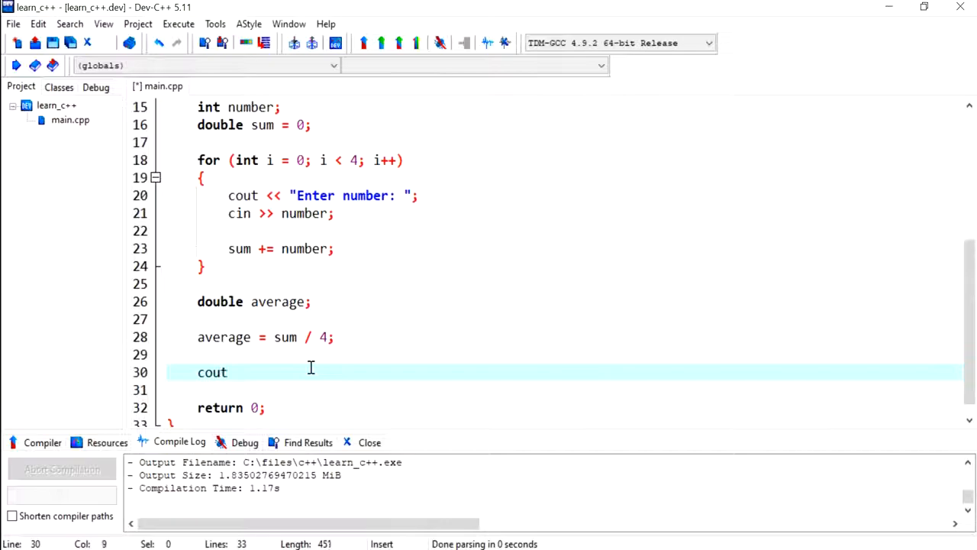
type("<< set")
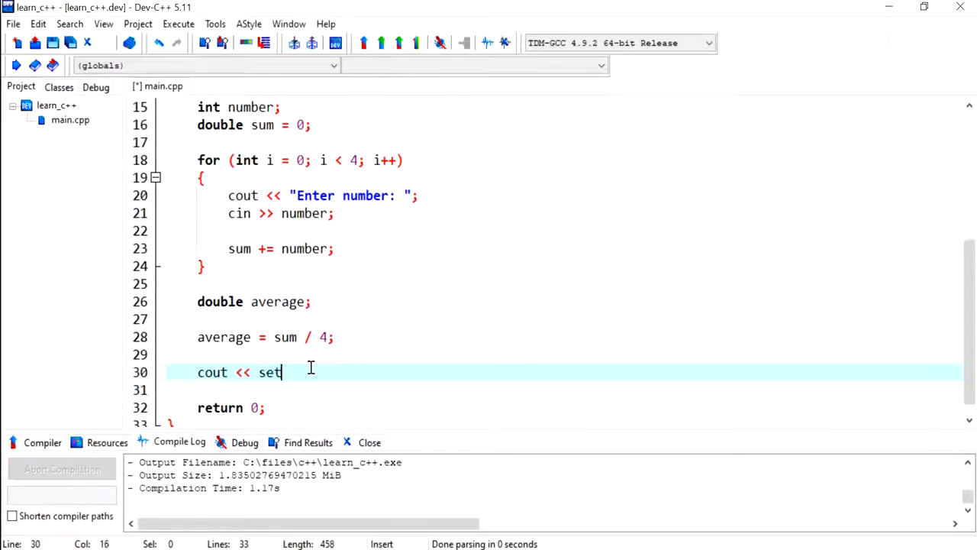
type("prec")
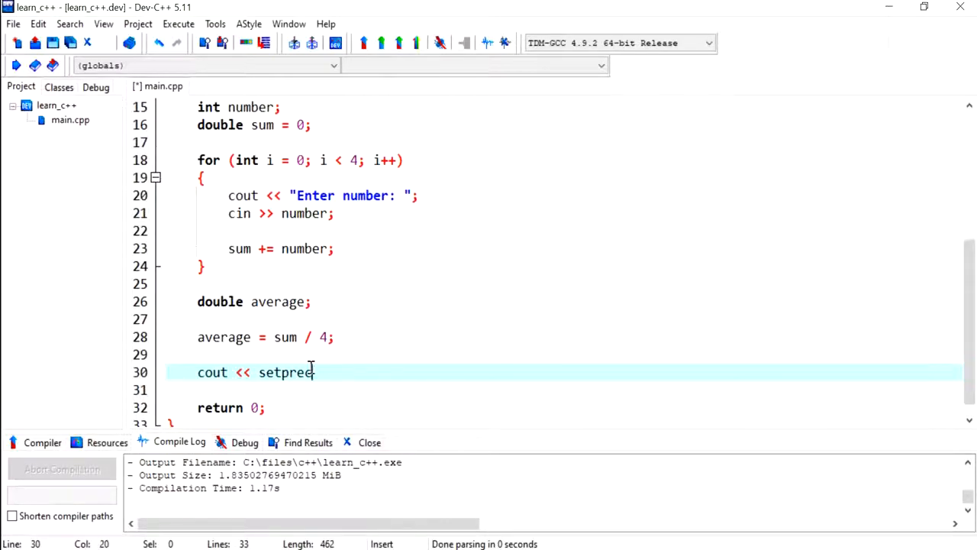
type("ision")
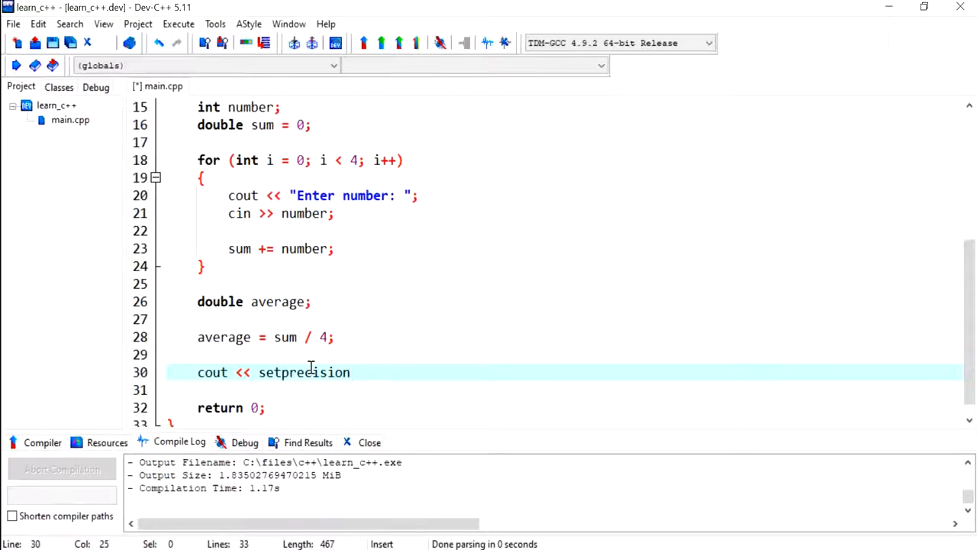
type("(2)")
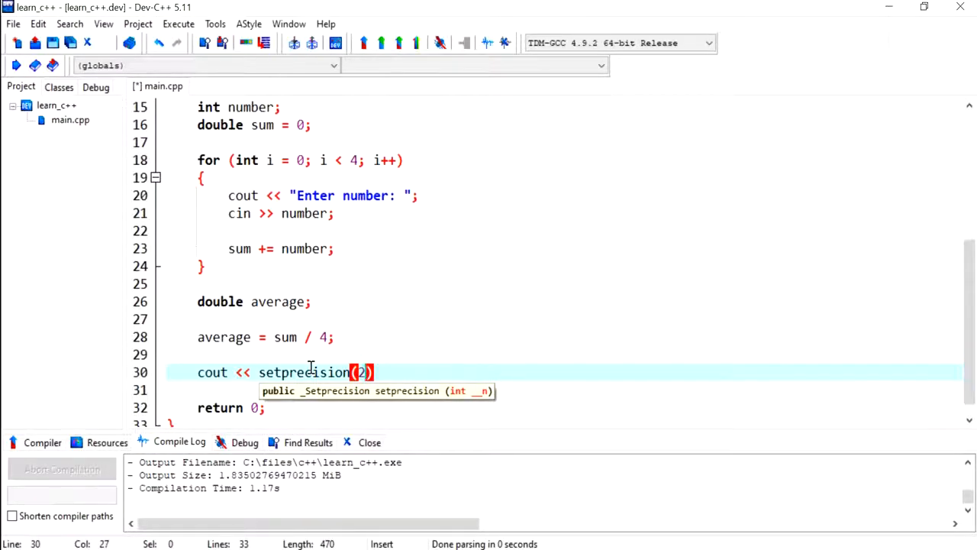
type("<< f")
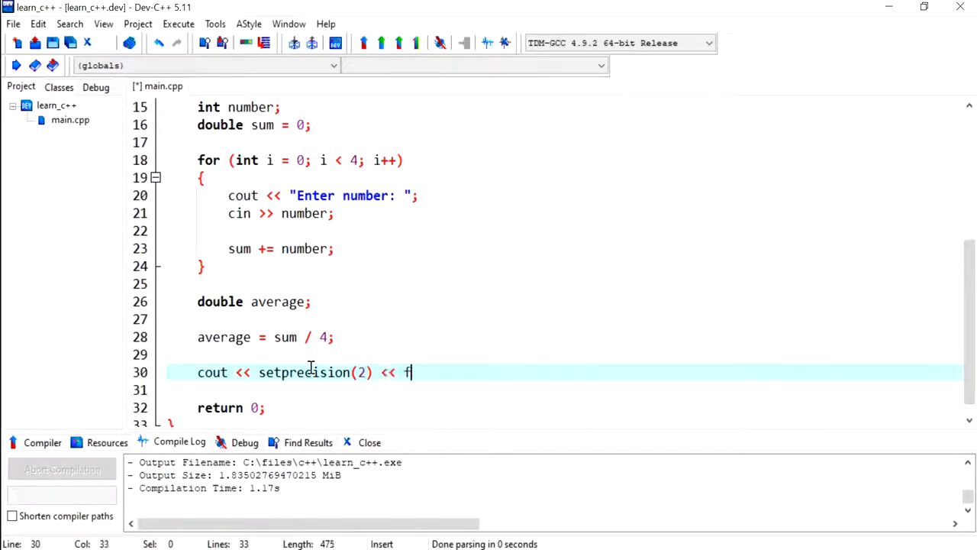
type("ixed << \"")
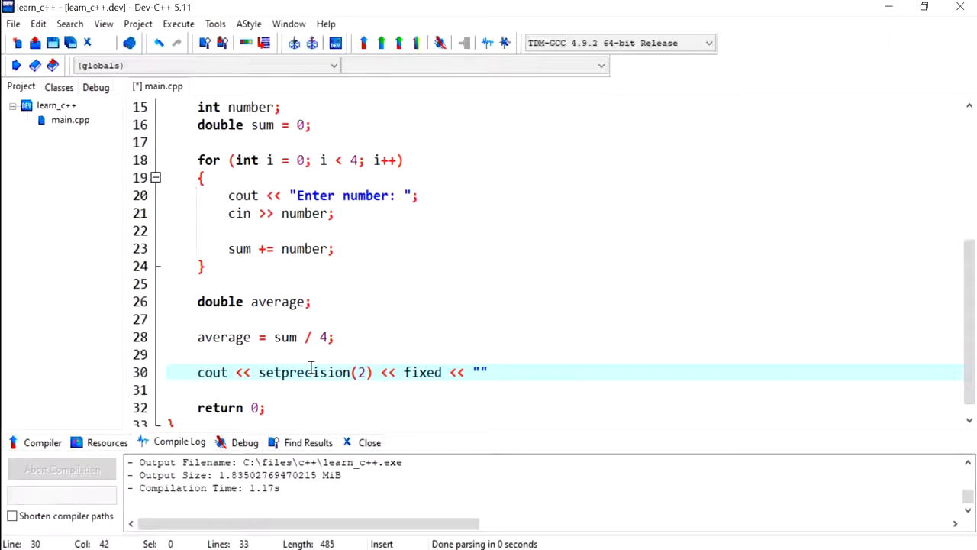
- Finish it as "Average = " << average << endl; for two fixed decimals
type("Average")
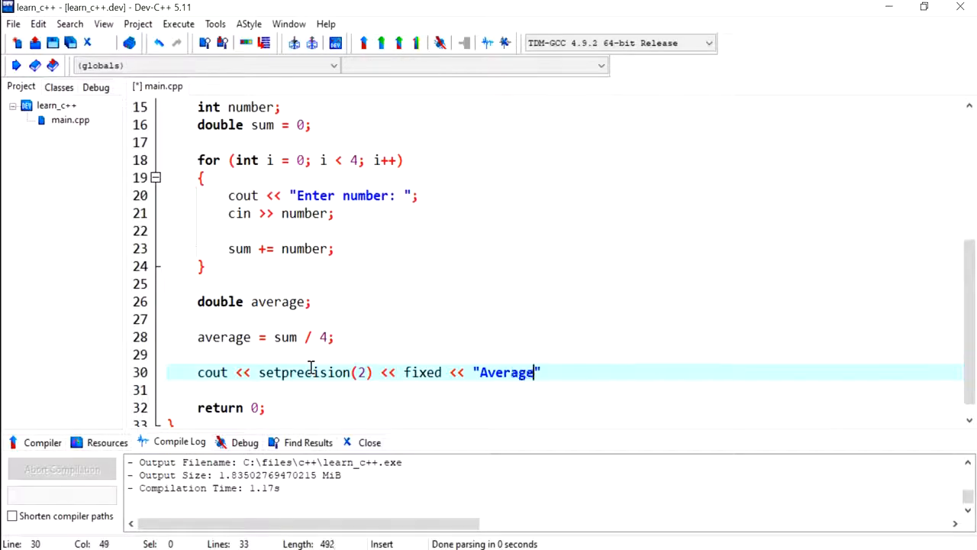
type("=")
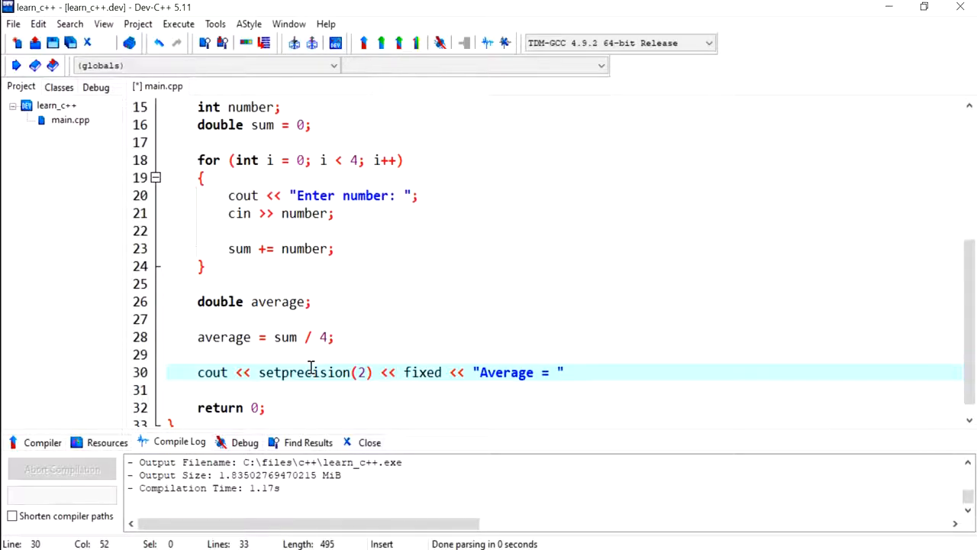
type("<<")
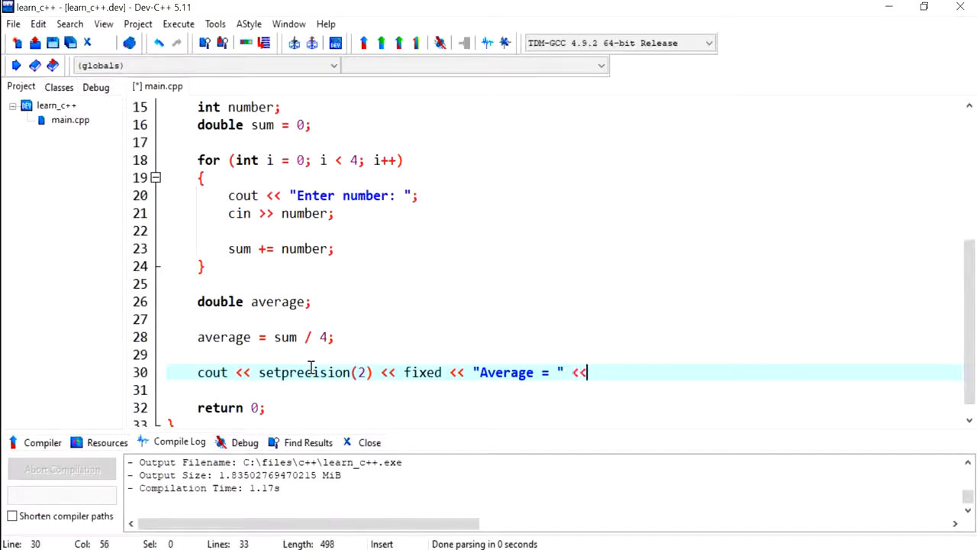
type("average")
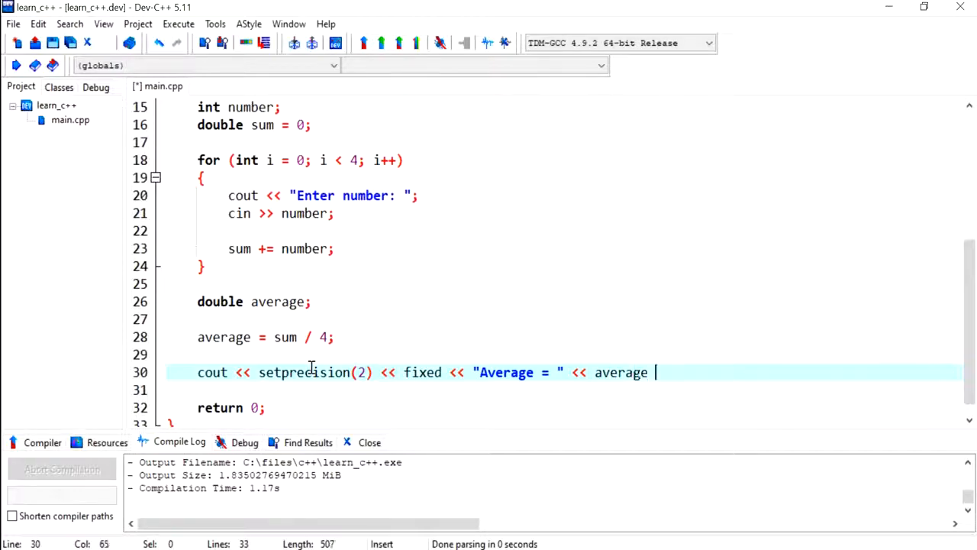
type("<< end")
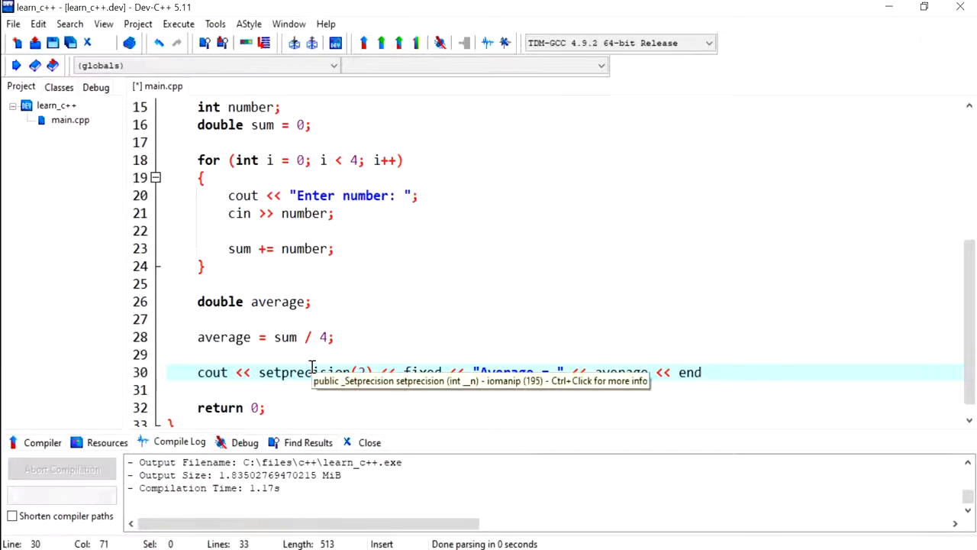
type("l;")
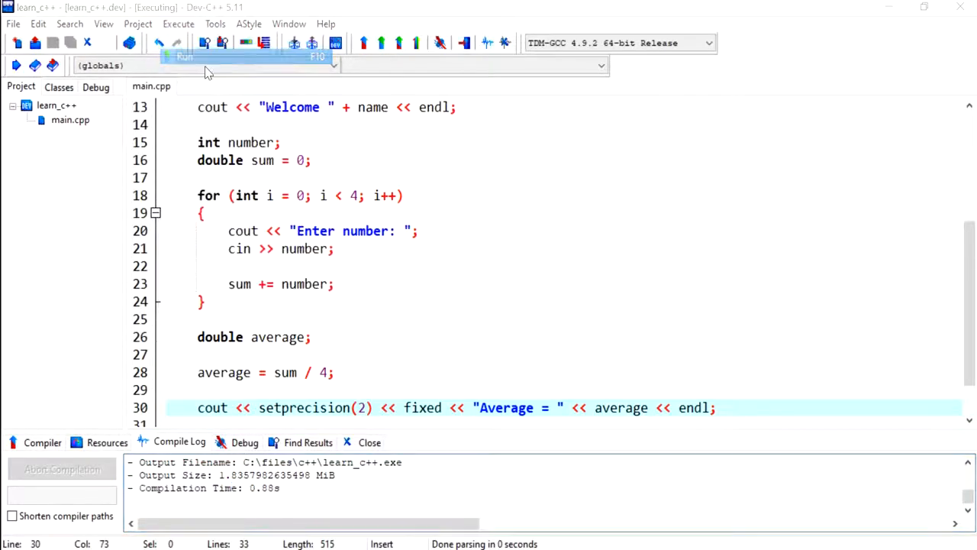
- Compile and run the program and enlarge the console window
left_click(183, 55)
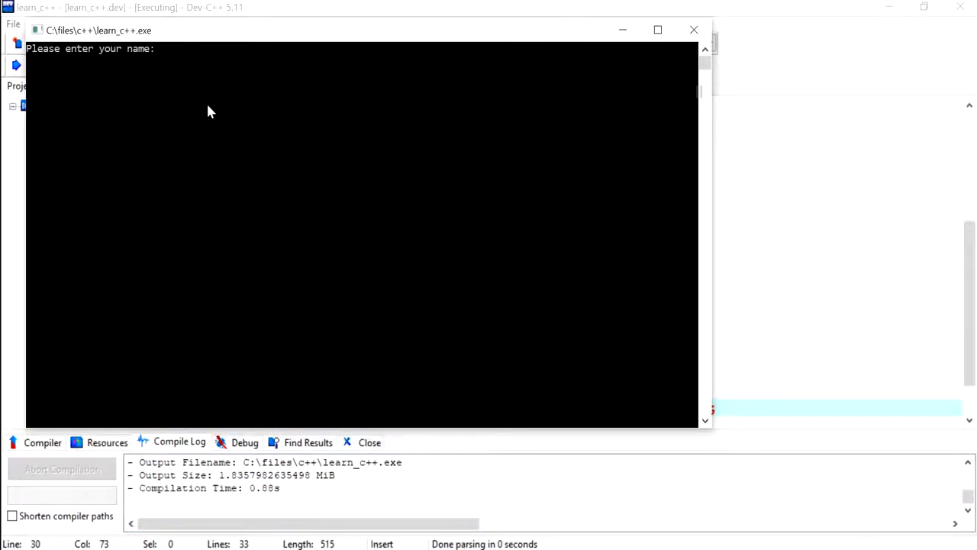
left_click(657, 30)
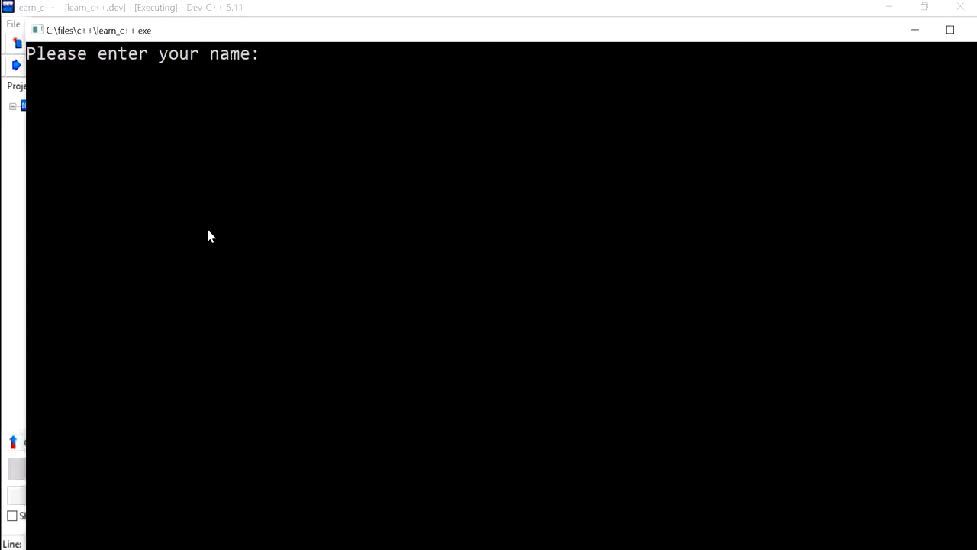
- Enter the full name "Test LastName" at the program's name prompt
type("Test")
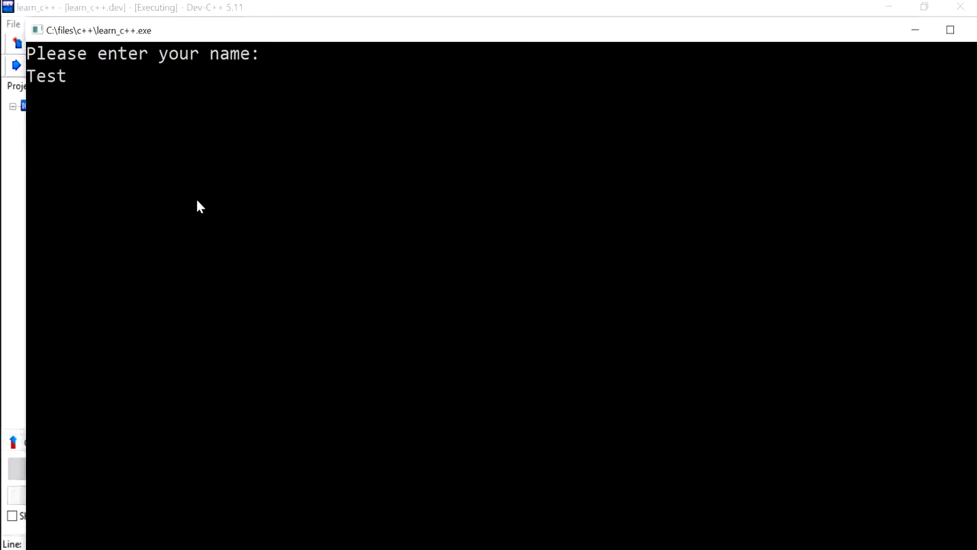
type("L")
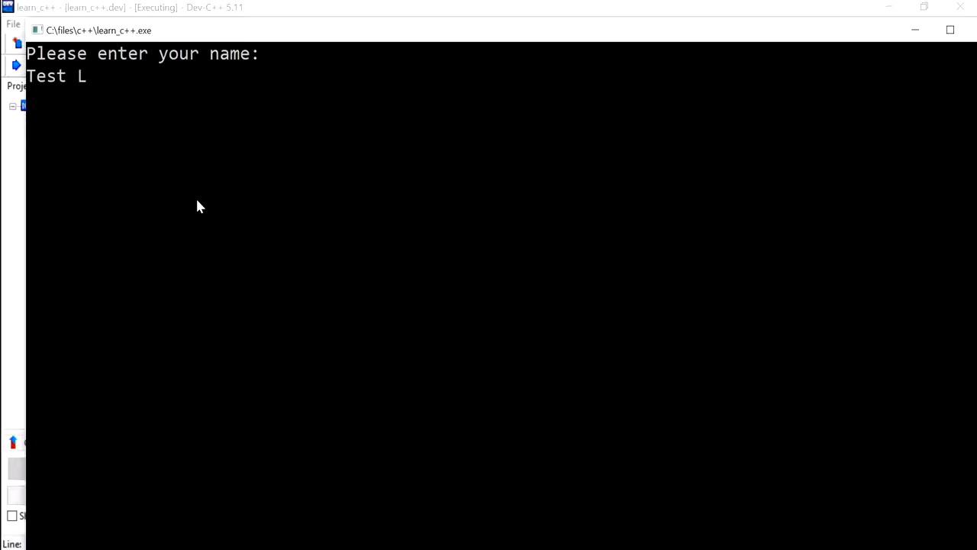
type("ast")
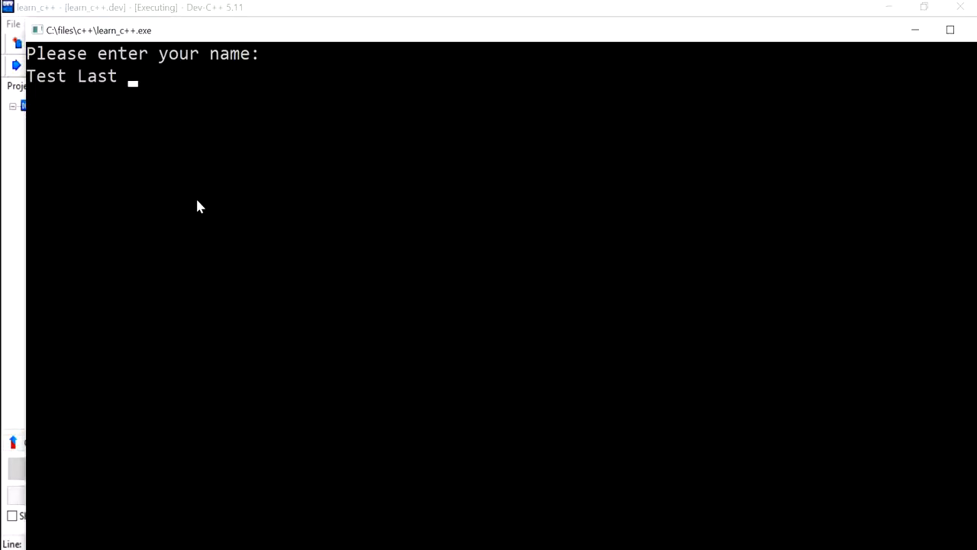
type("Name")
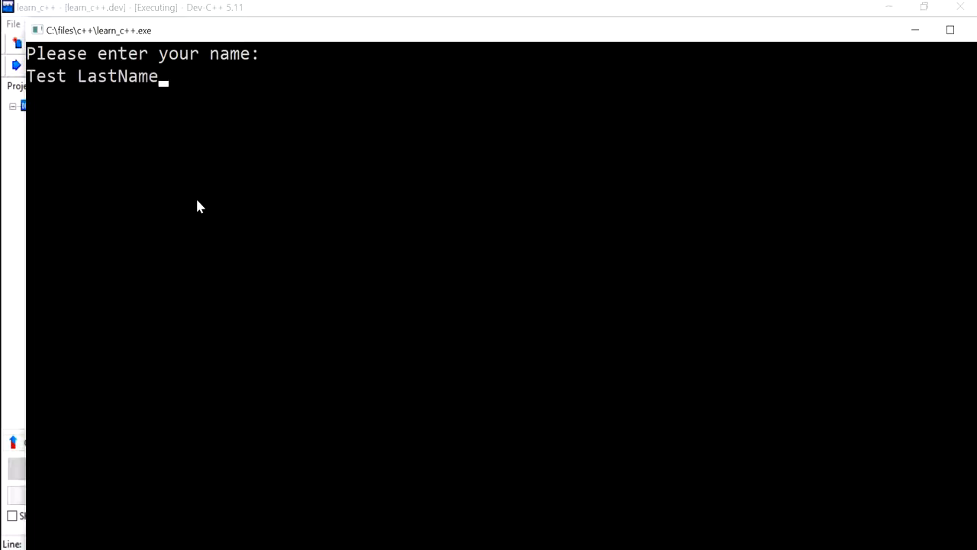
key("Return")
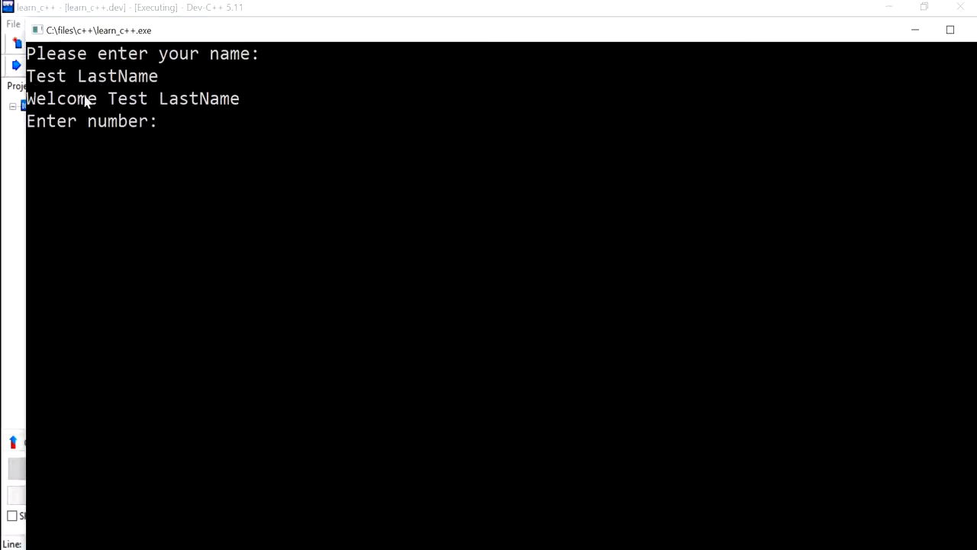
mouse_move(173, 126)
type("4")
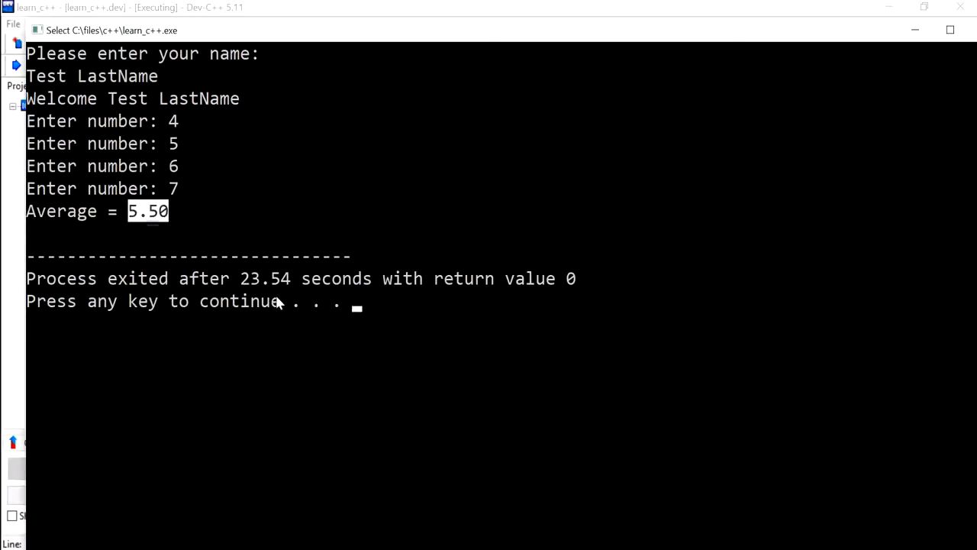
mouse_move(475, 196)
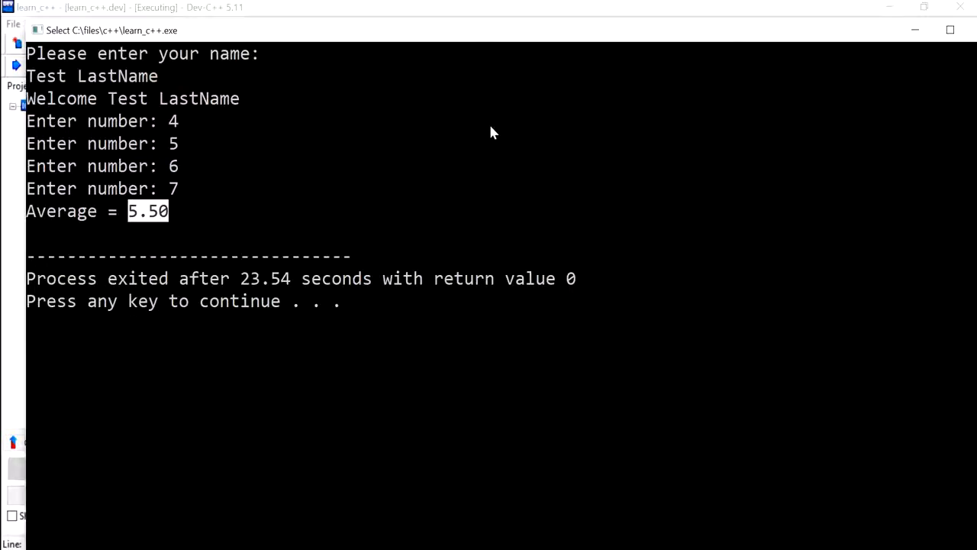
mouse_move(427, 217)
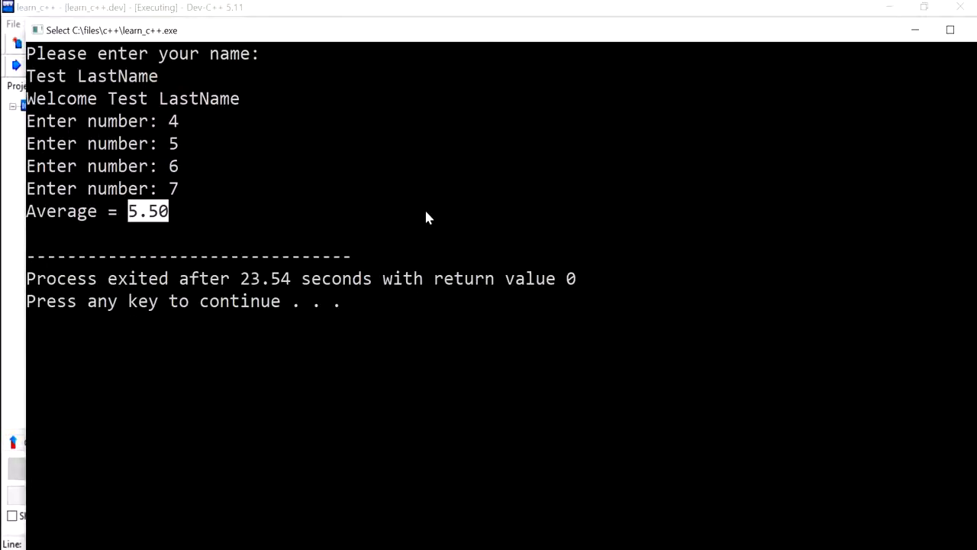